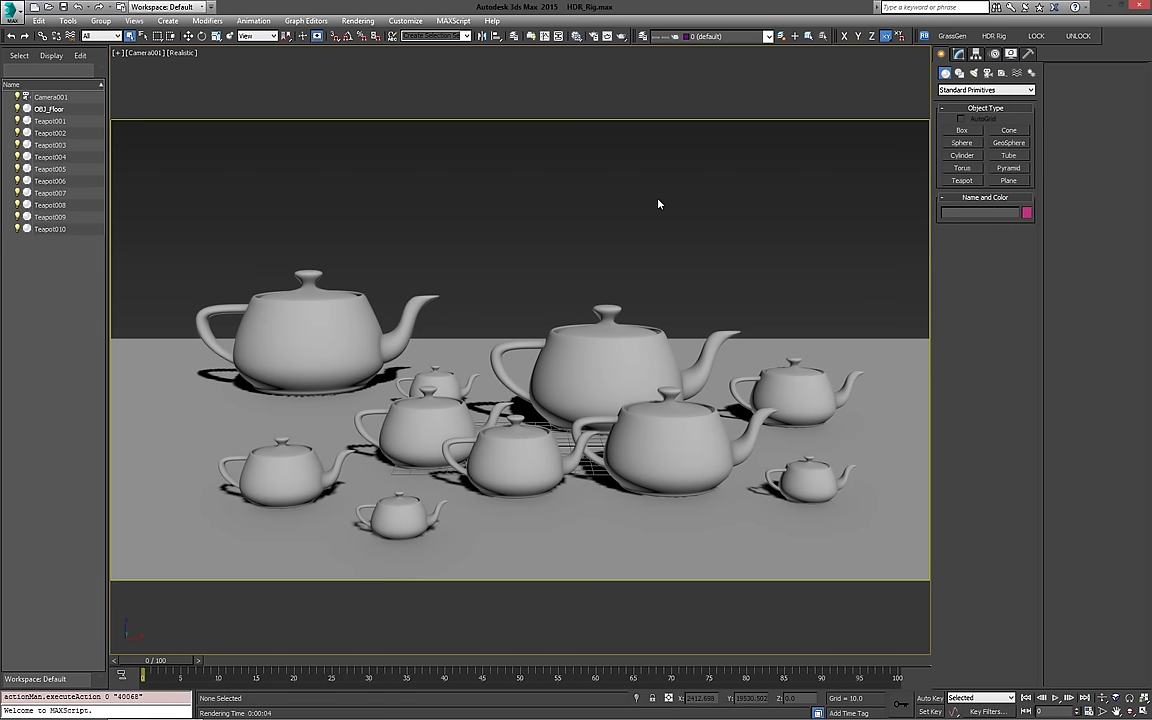
pyautogui.moveTo(746, 200)
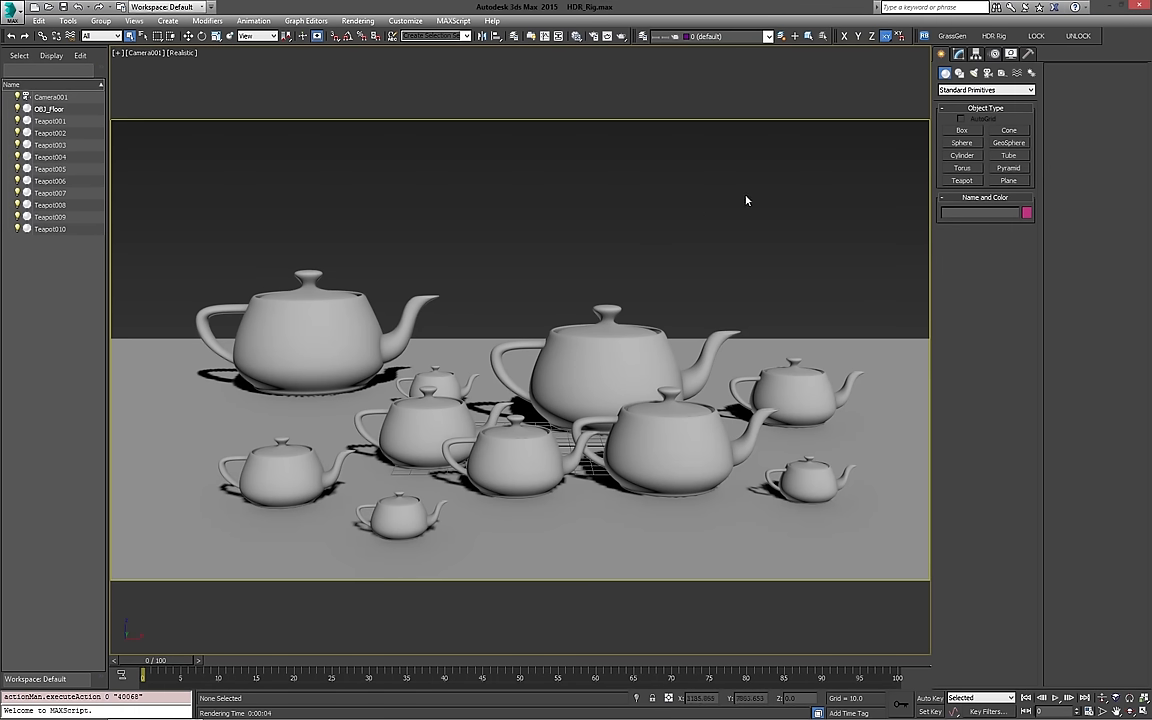
pyautogui.moveTo(400, 196)
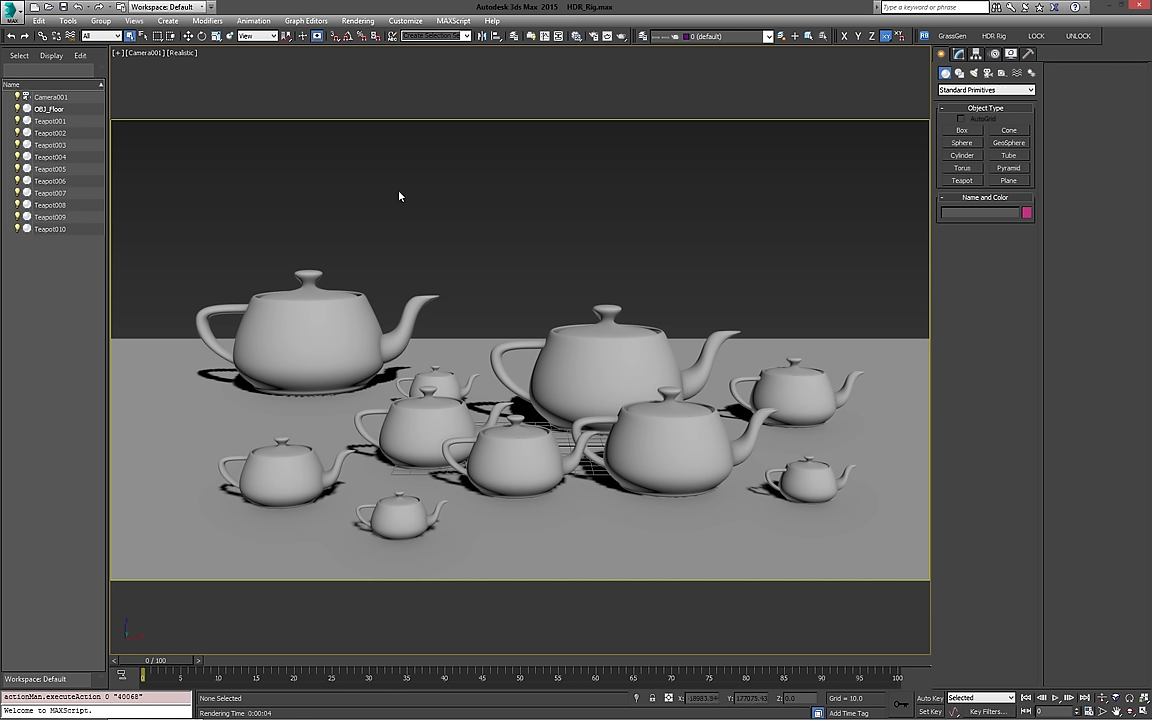
pyautogui.moveTo(540, 236)
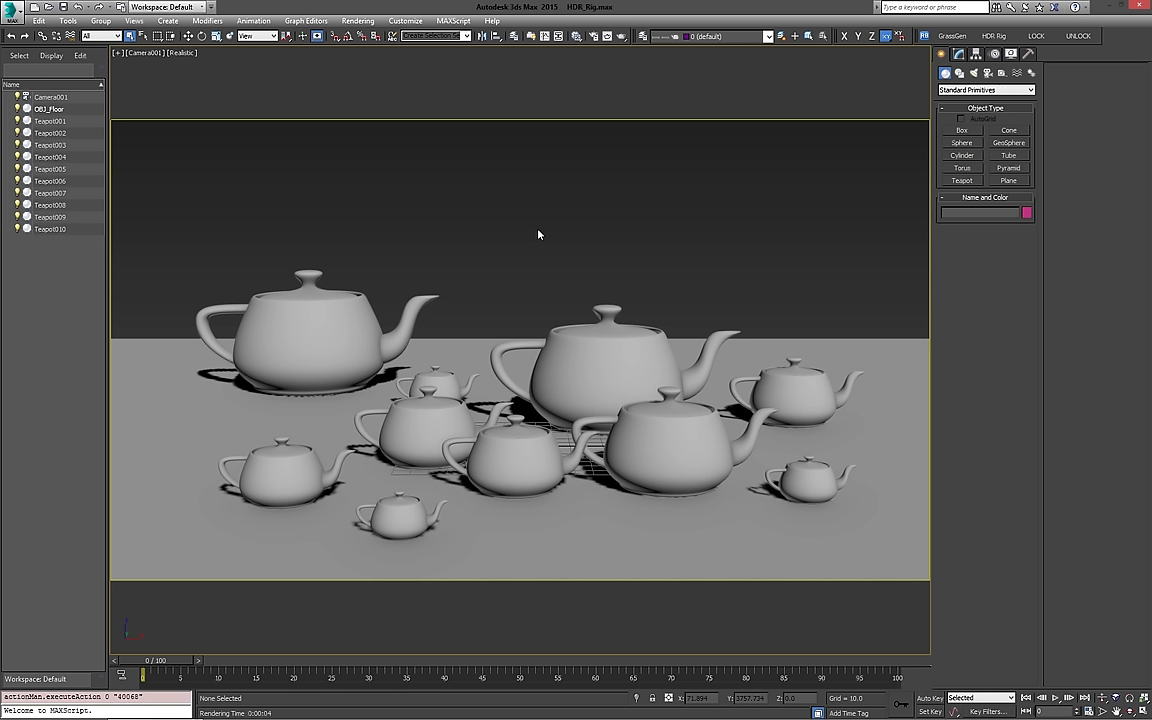
pyautogui.moveTo(588, 232)
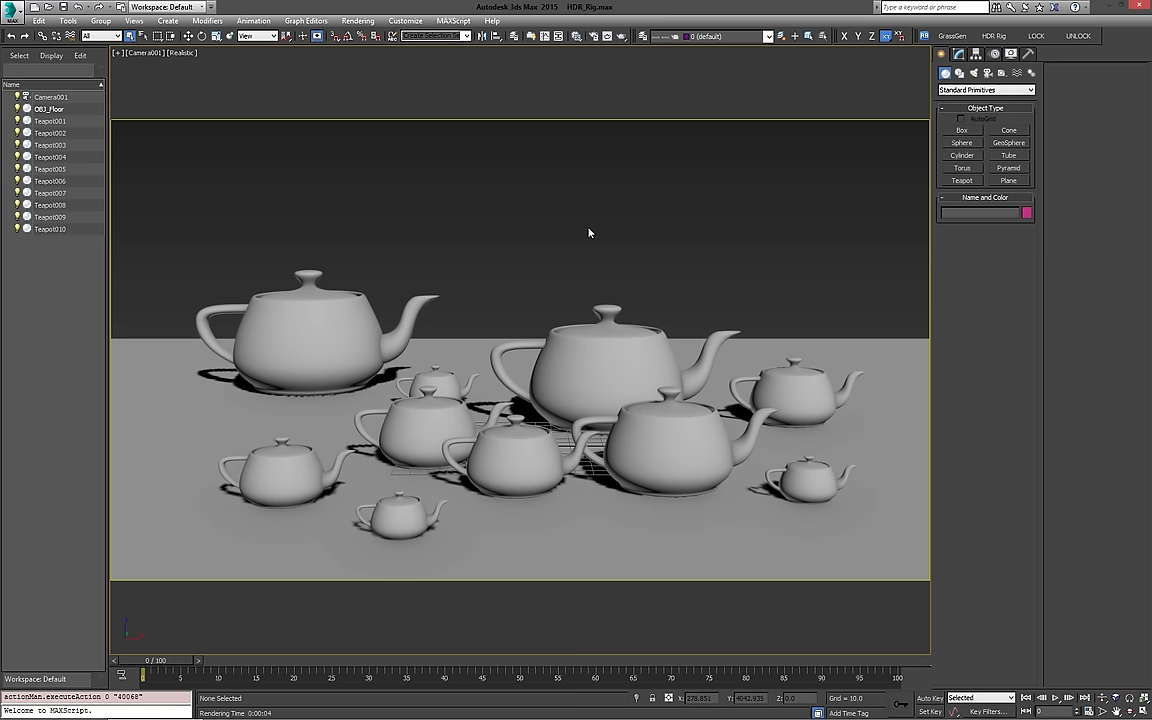
pyautogui.moveTo(718, 160)
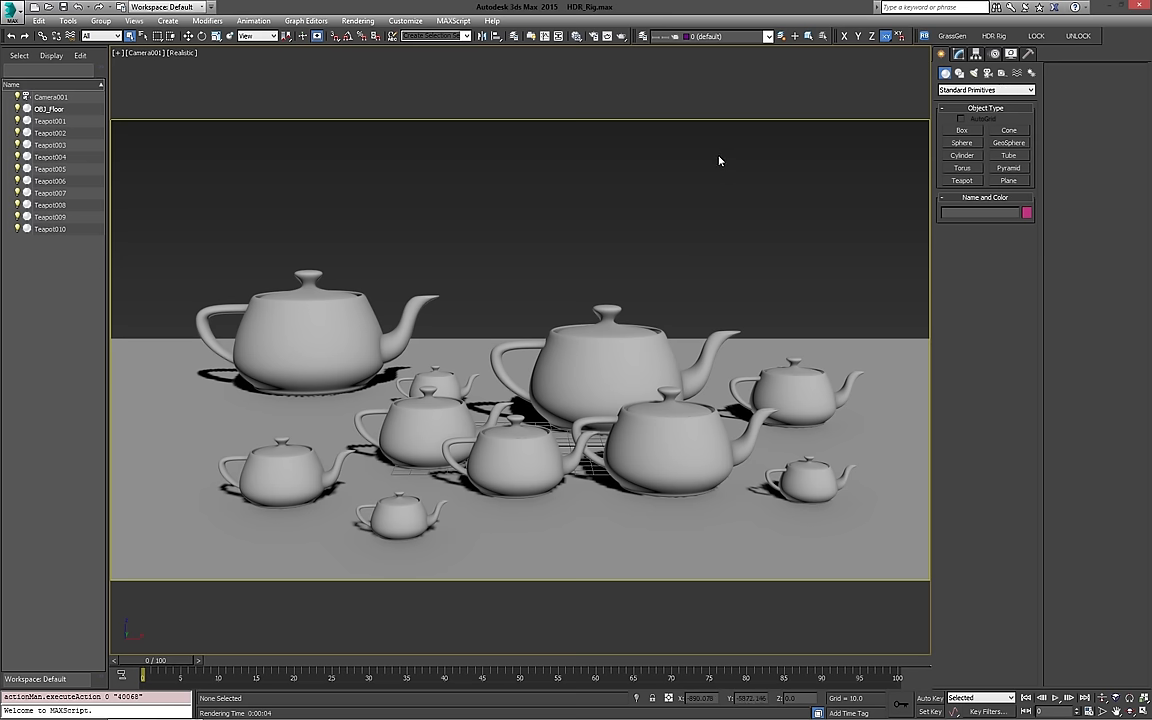
pyautogui.moveTo(592, 220)
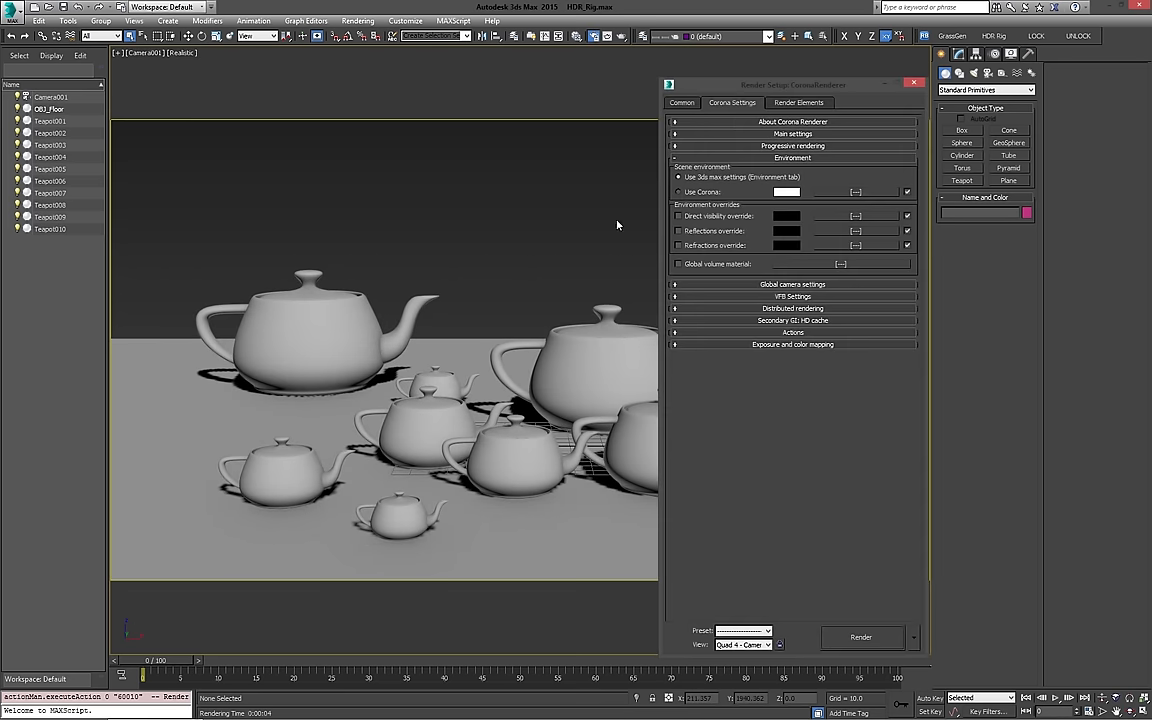
pyautogui.moveTo(604, 210)
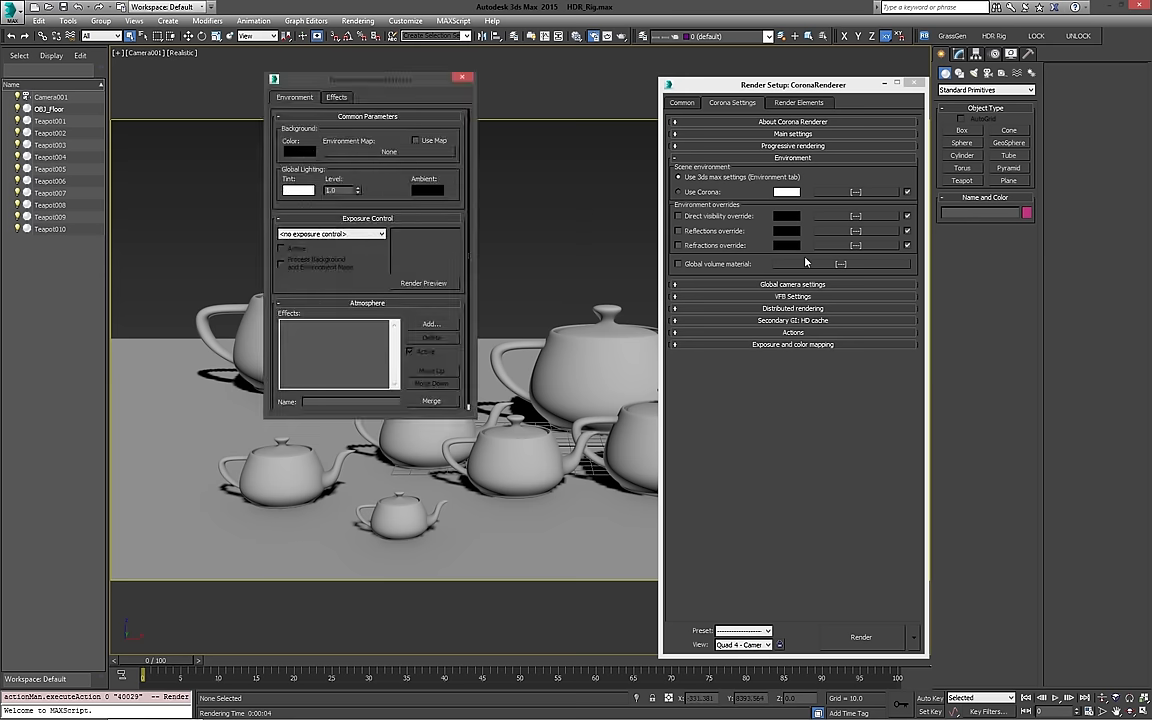
# Step: Run a Corona test render of the unlit teapots and dismiss the black result
pyautogui.click(462, 78)
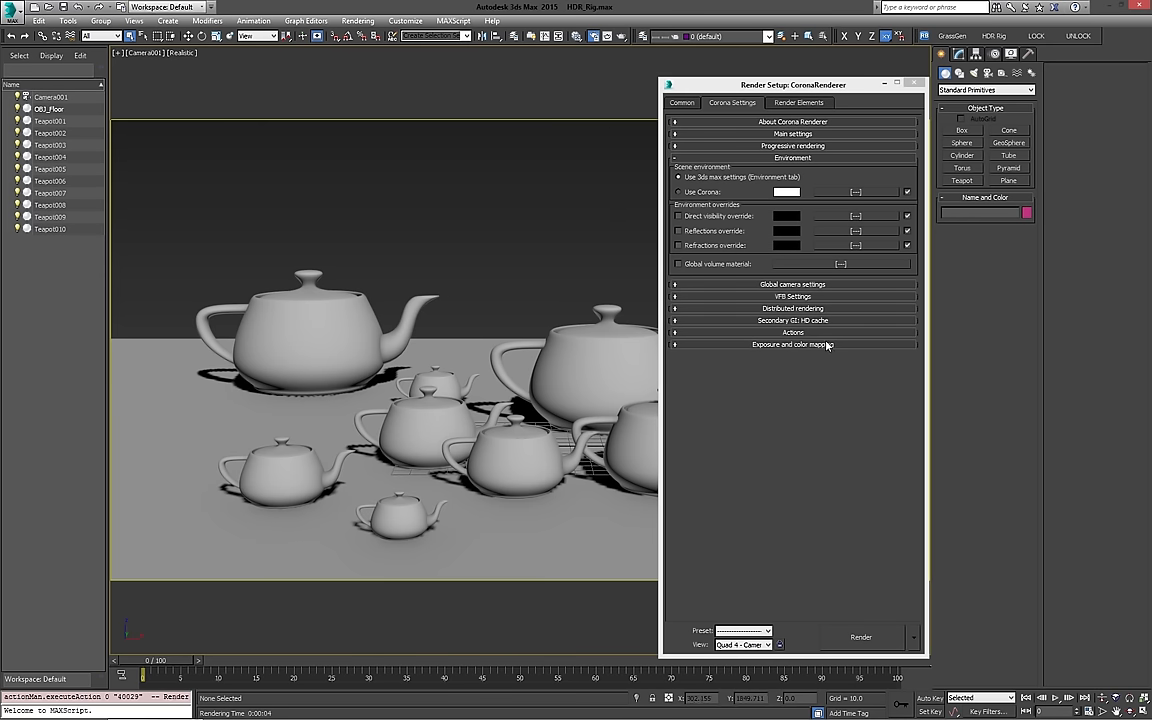
pyautogui.click(860, 636)
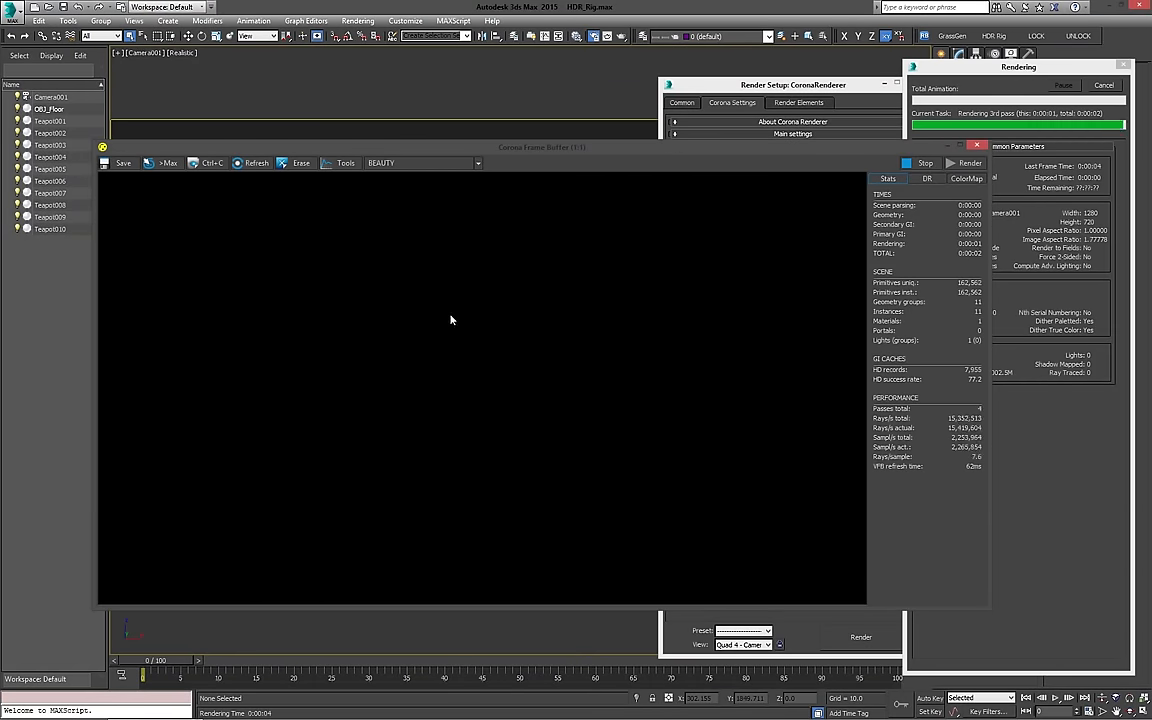
pyautogui.click(420, 162)
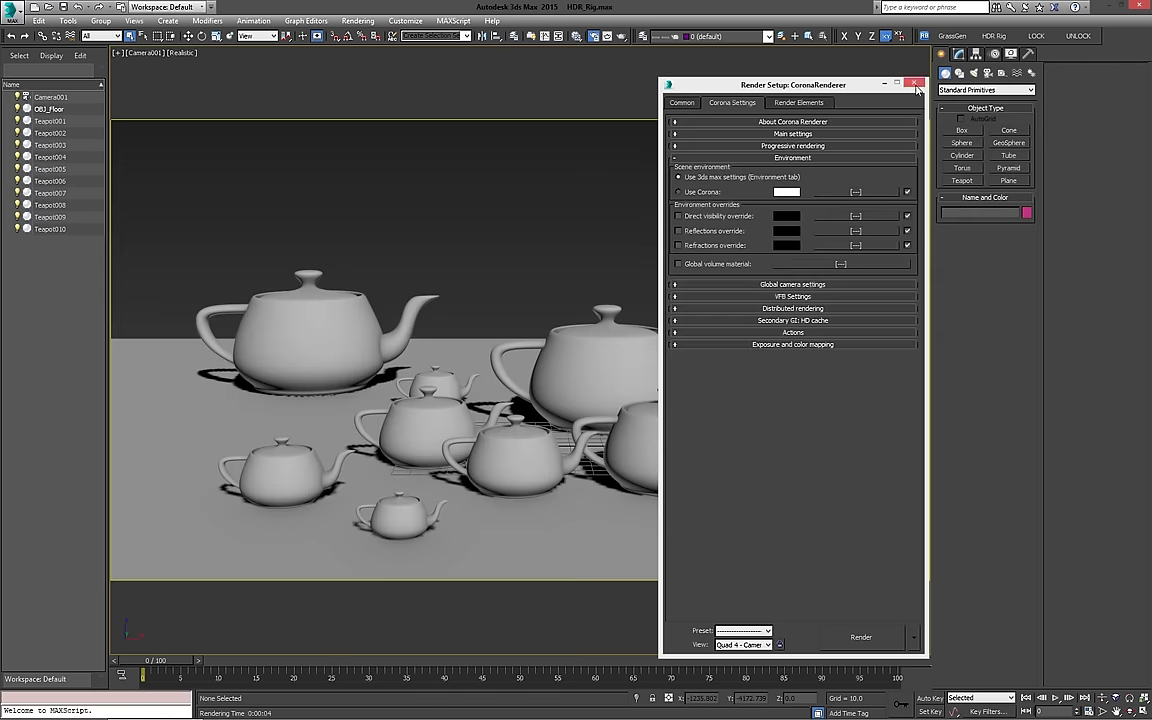
# Step: Close Render Setup and launch the HDRRig script from its toolbar button
pyautogui.click(912, 84)
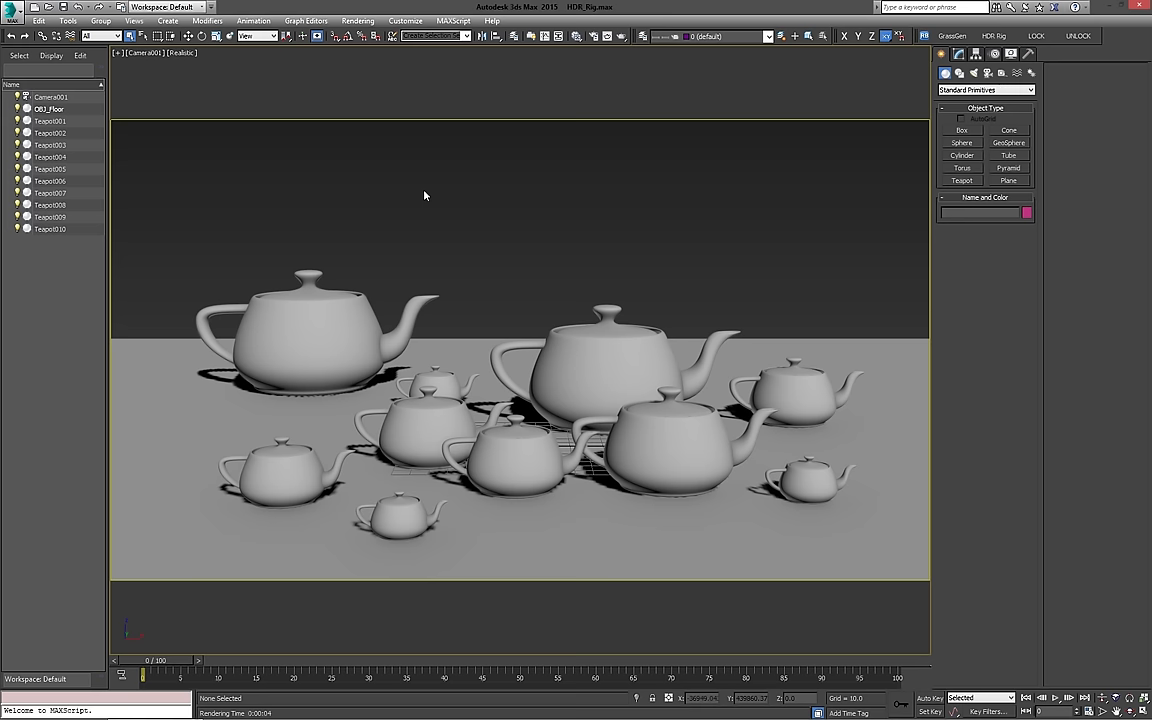
pyautogui.moveTo(556, 200)
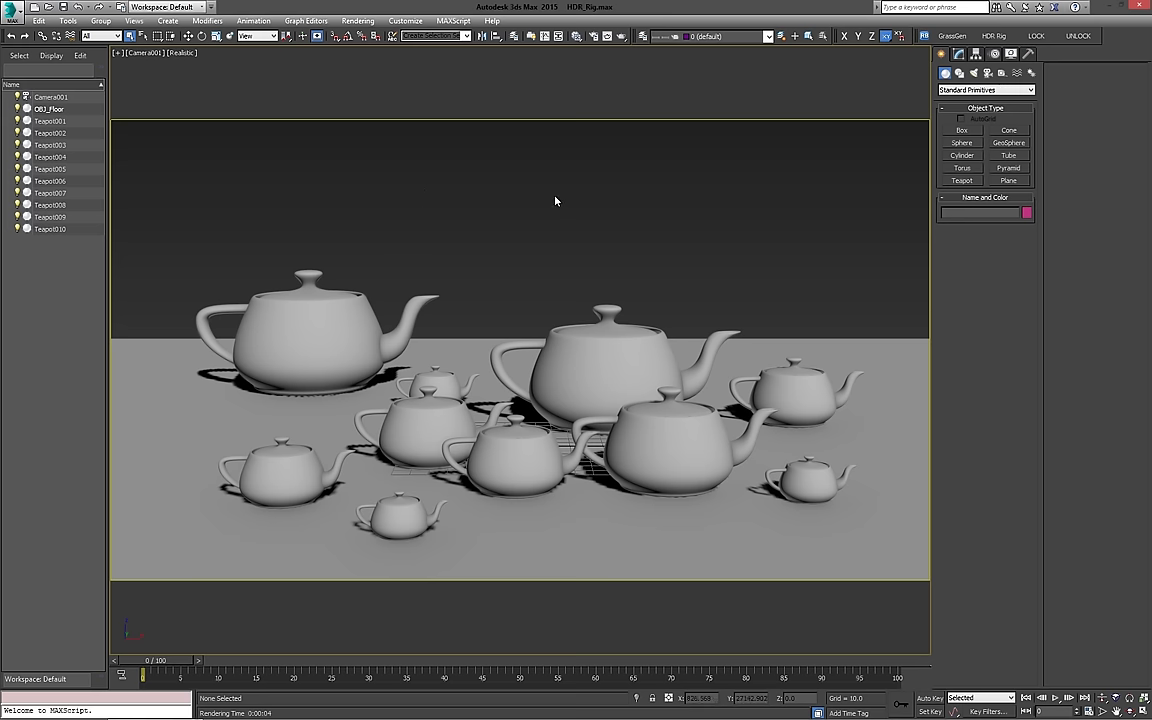
pyautogui.moveTo(856, 156)
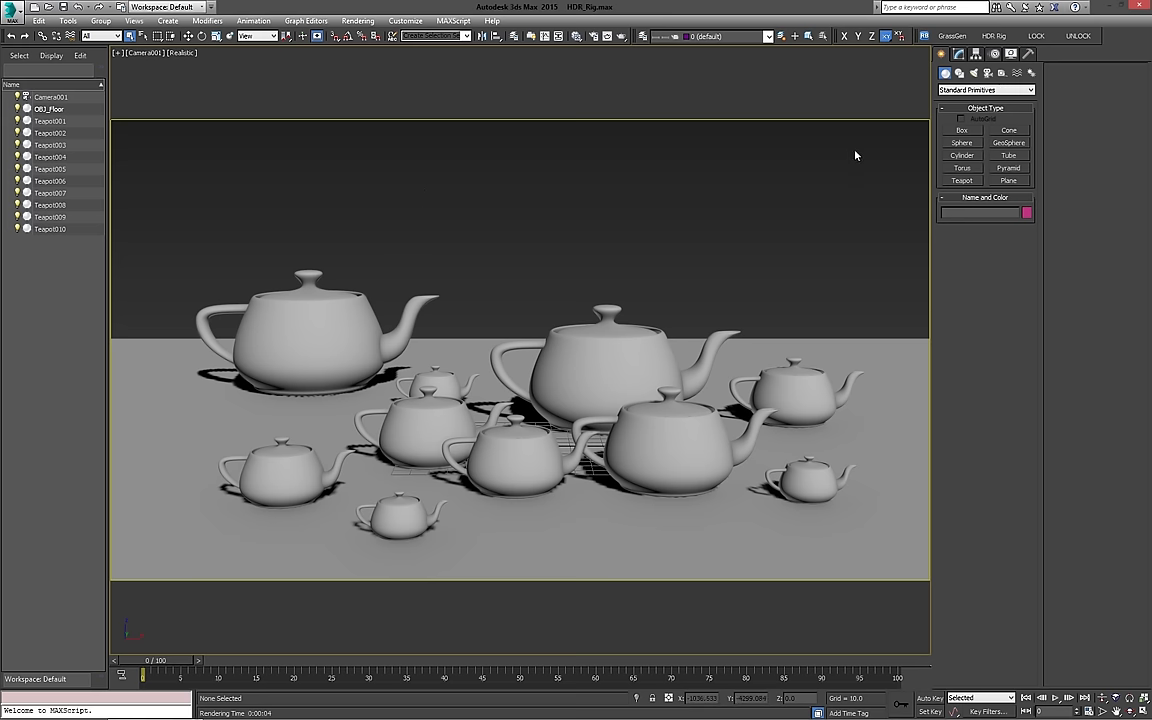
pyautogui.click(992, 36)
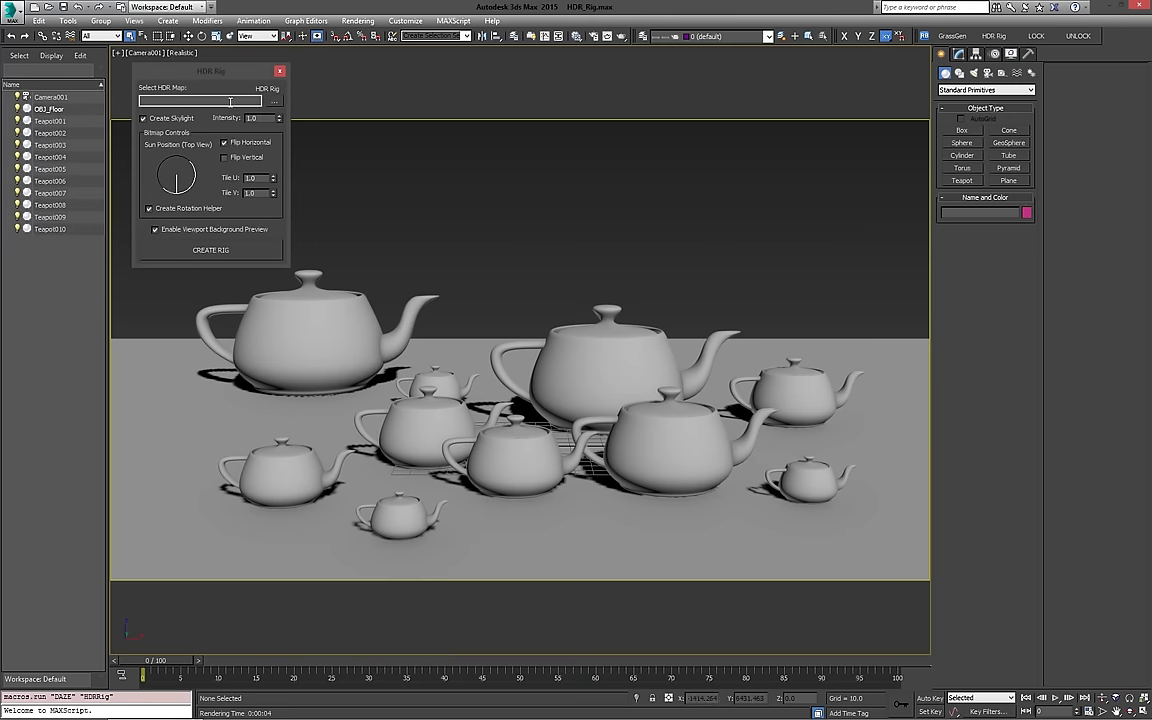
pyautogui.moveTo(700, 162)
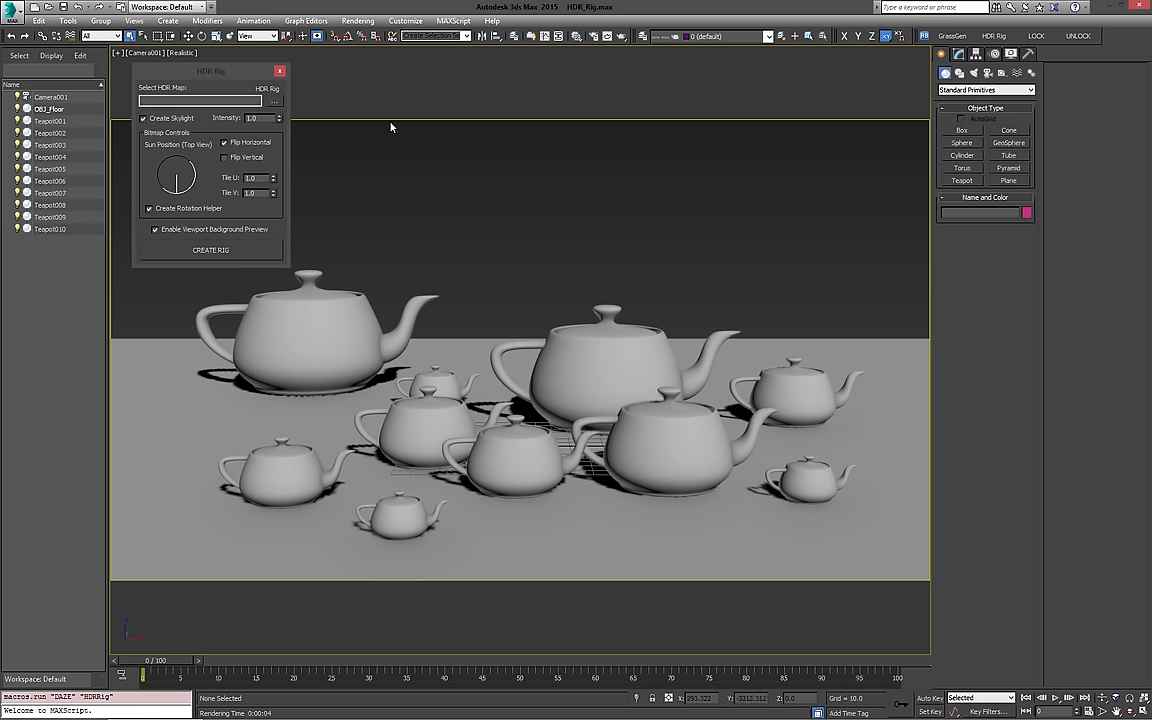
pyautogui.moveTo(492, 244)
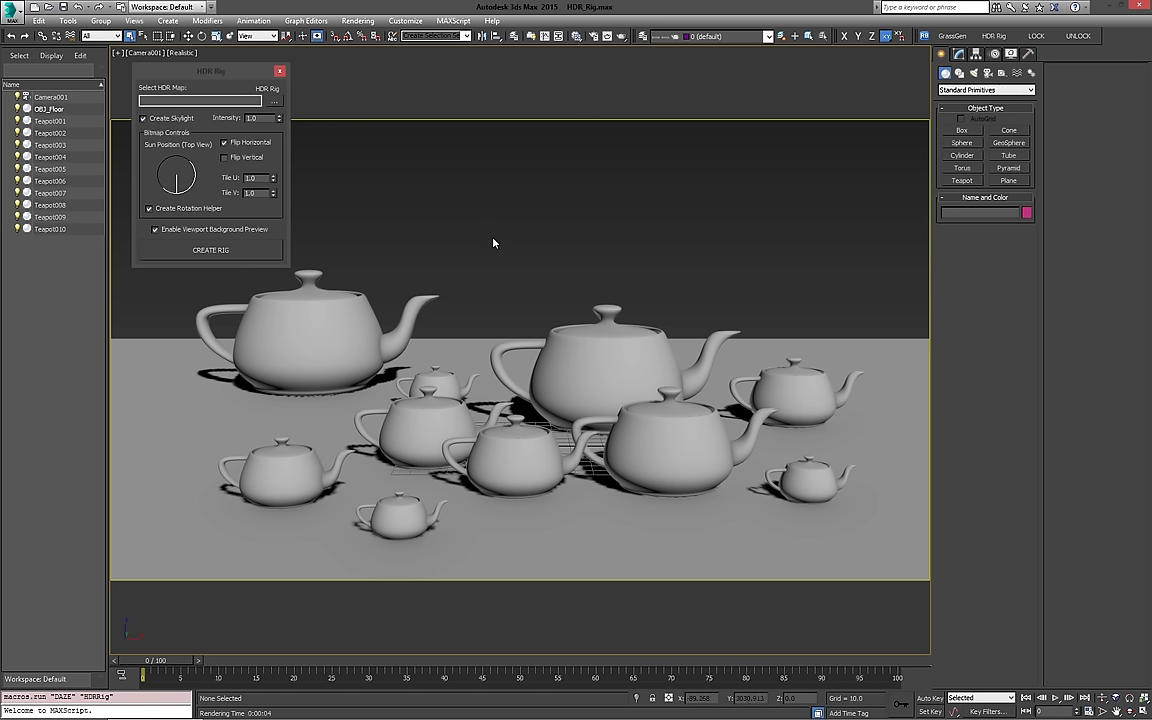
pyautogui.moveTo(514, 256)
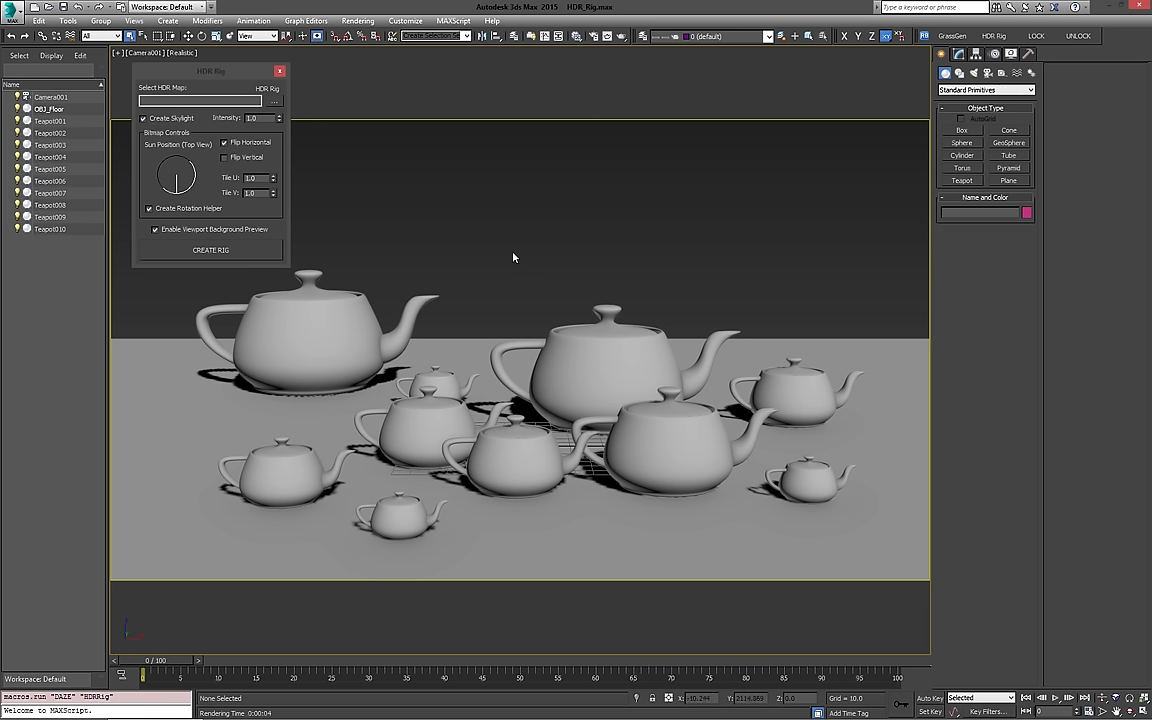
pyautogui.moveTo(584, 238)
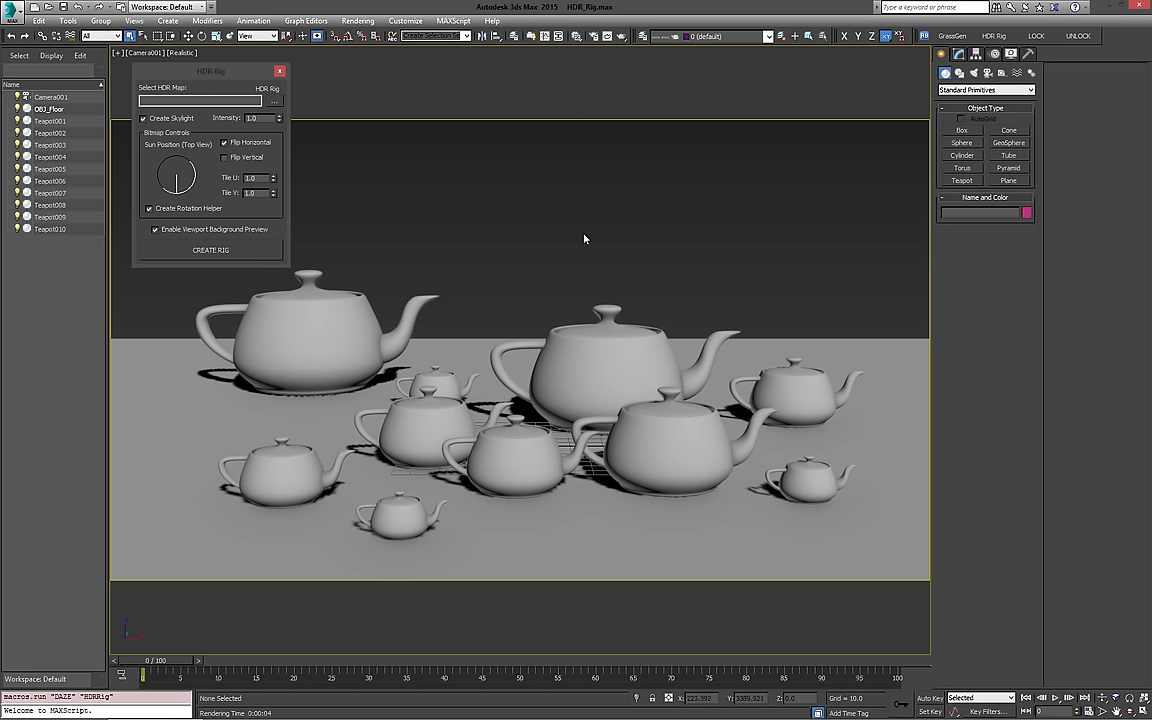
pyautogui.moveTo(476, 200)
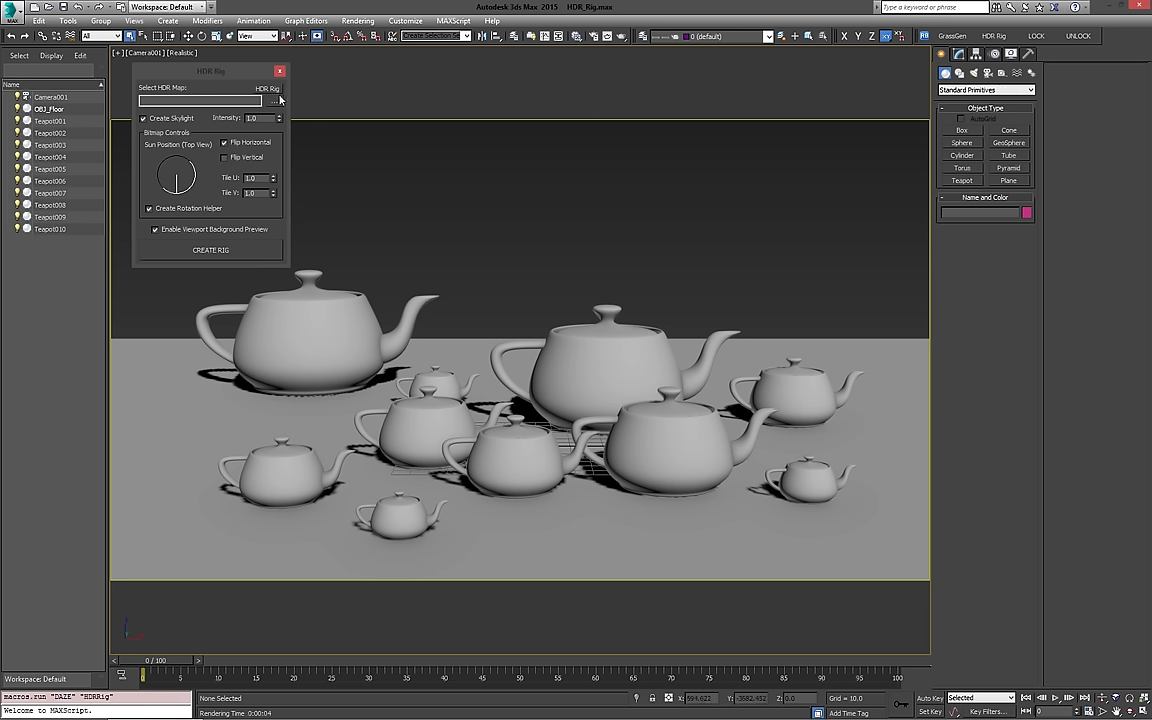
# Step: Choose the cloudy sunny sky .hdr file as the rig's HDR map
pyautogui.click(276, 100)
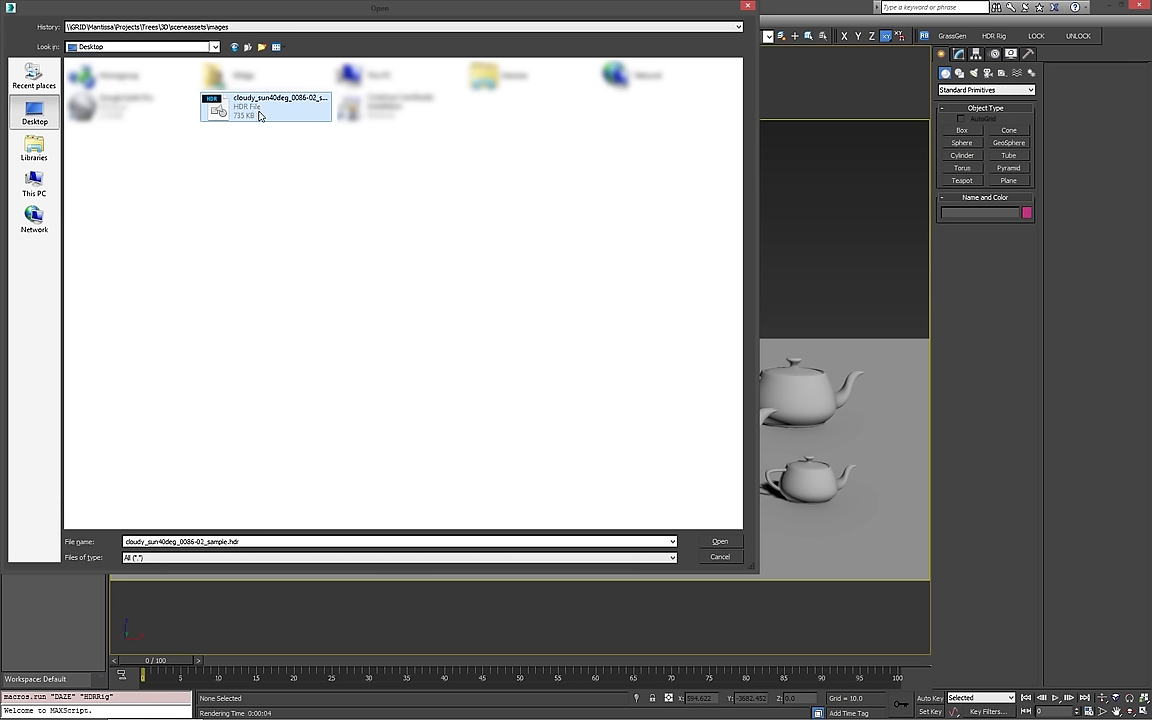
pyautogui.click(720, 540)
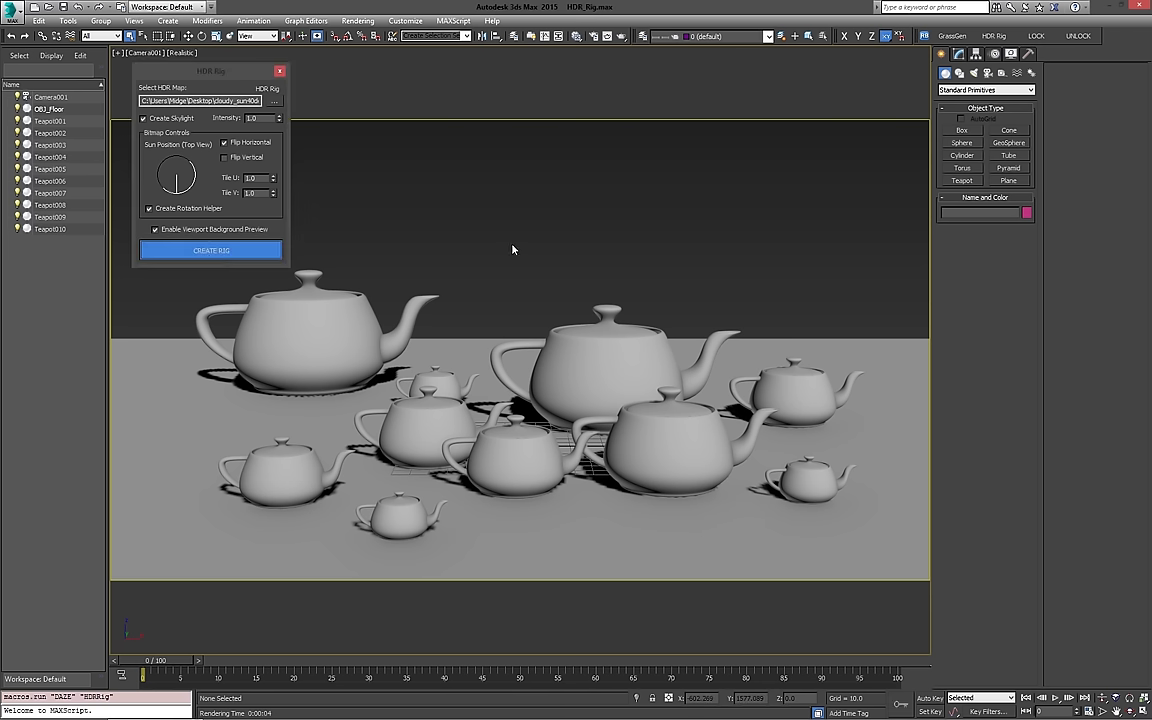
pyautogui.click(210, 250)
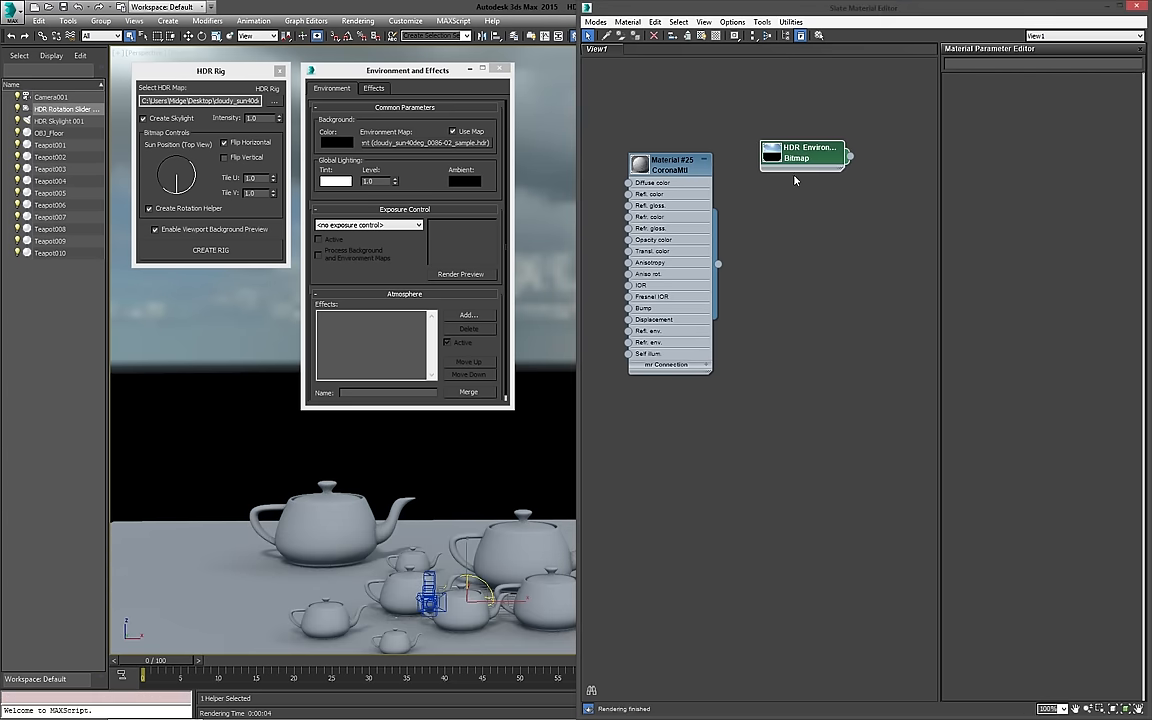
# Step: Inspect the HDR Environment node's parameters in the Slate Material Editor, then close it
pyautogui.click(810, 152)
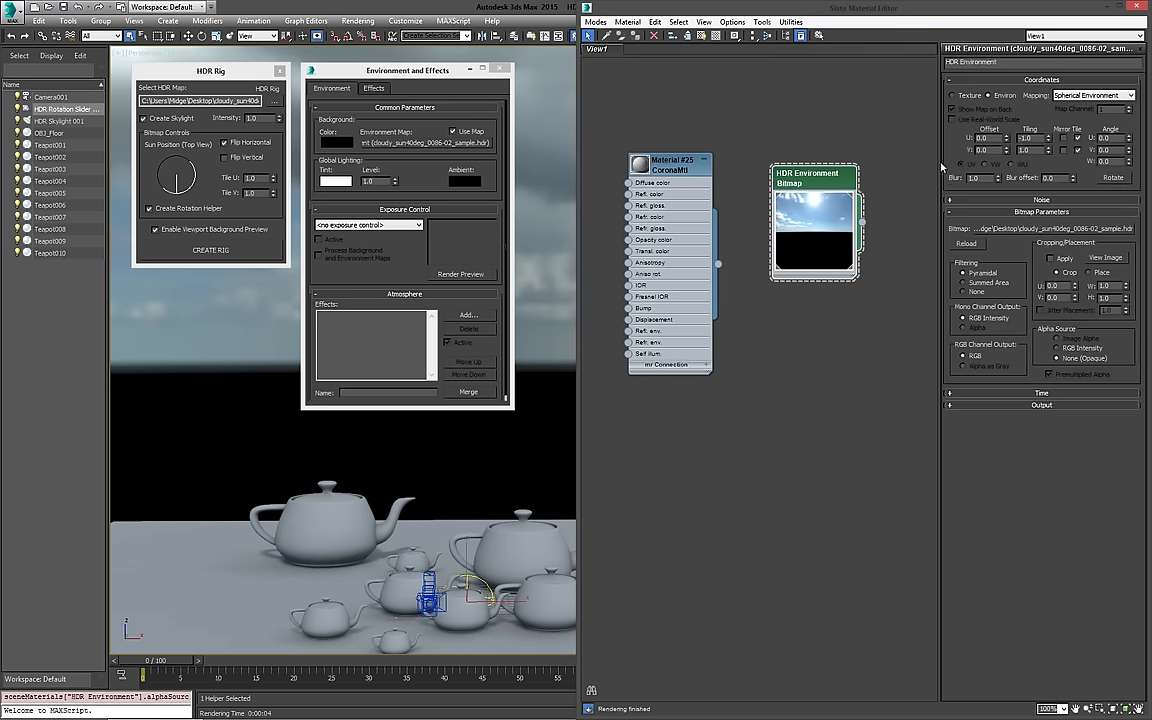
pyautogui.moveTo(792, 142)
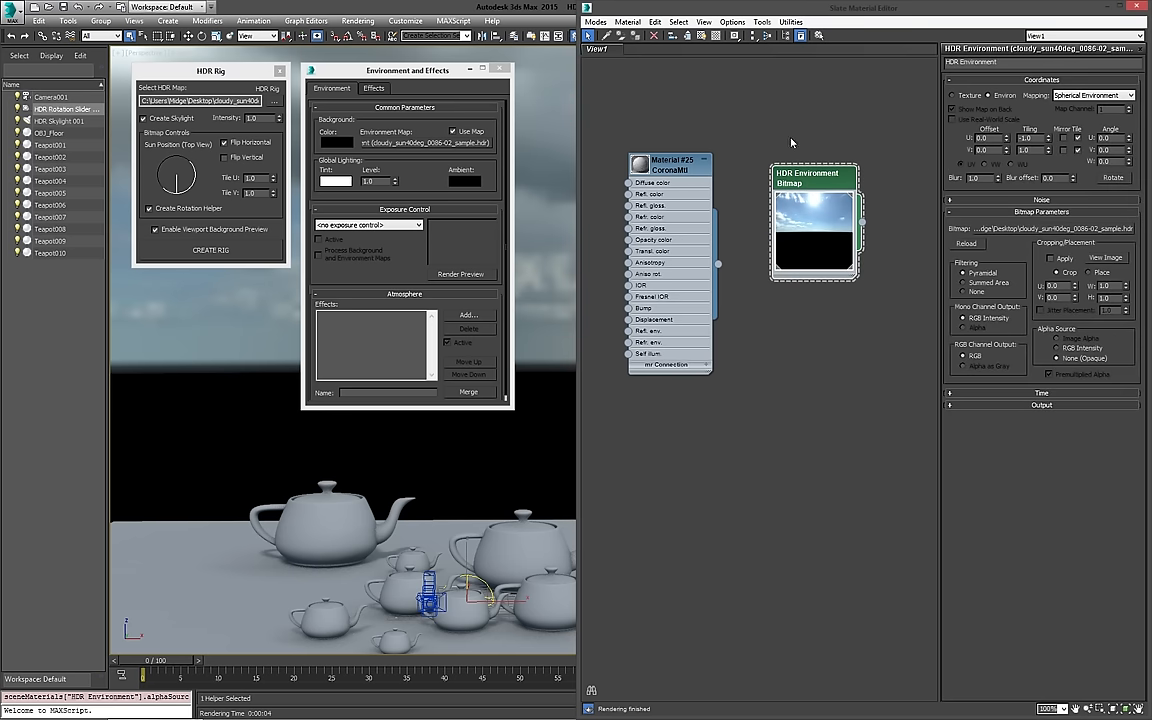
pyautogui.moveTo(784, 250)
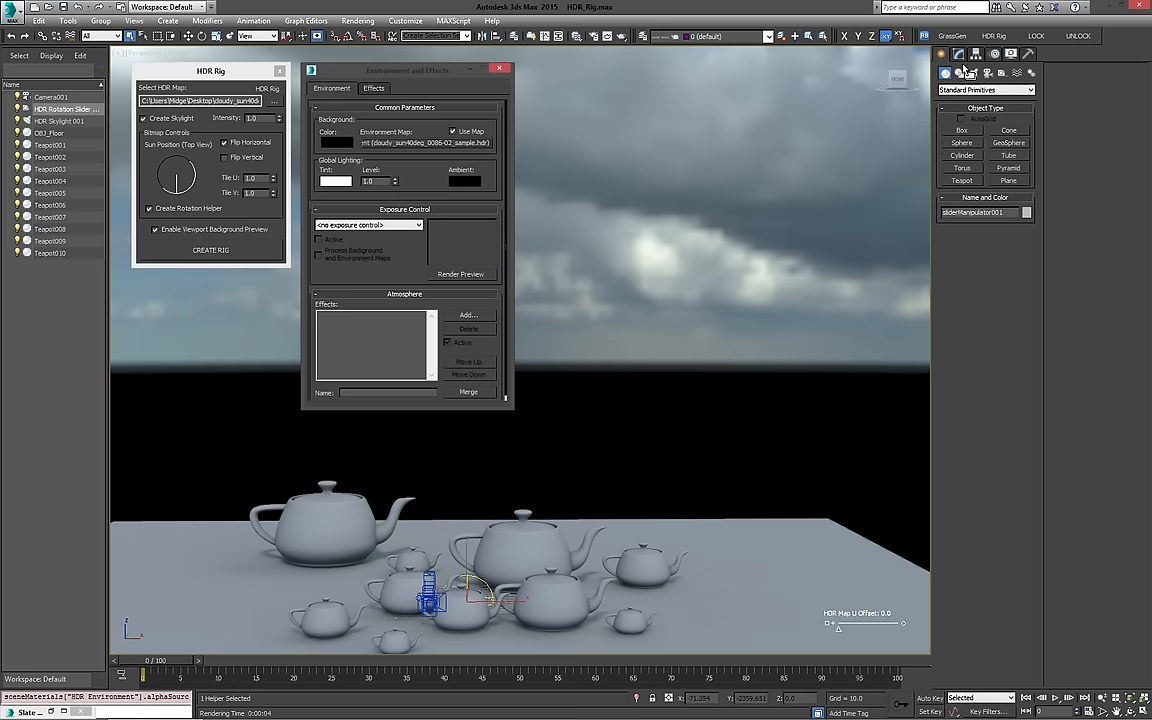
pyautogui.click(500, 68)
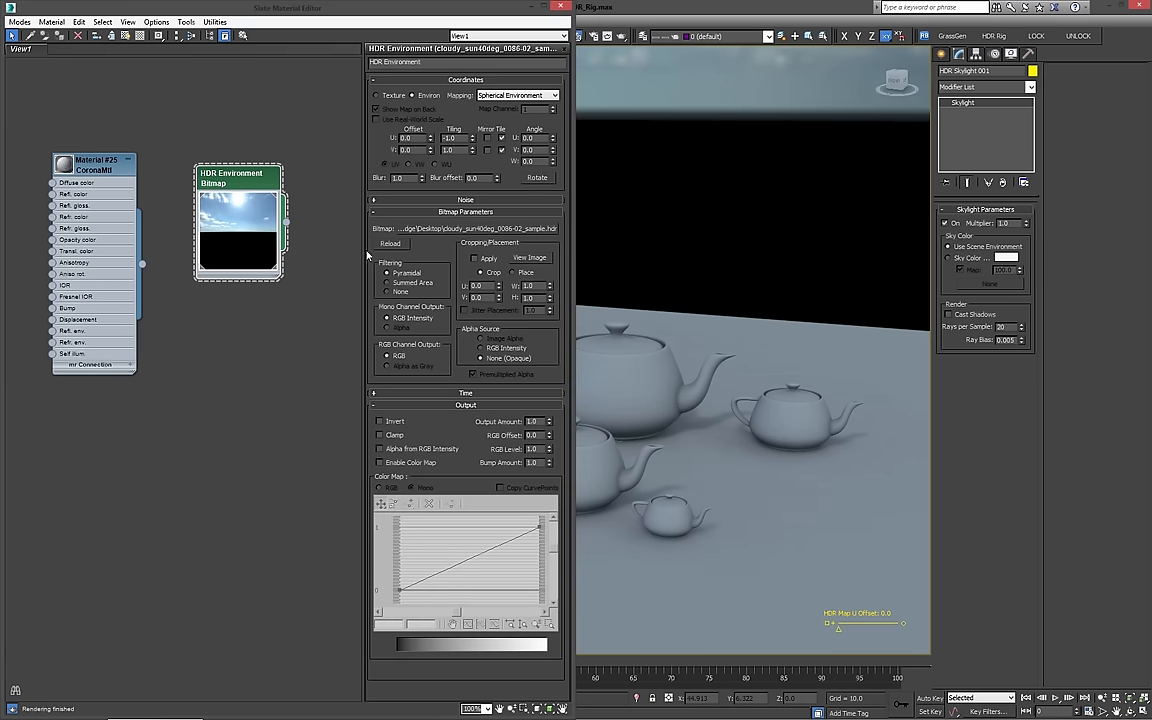
pyautogui.moveTo(1050, 228)
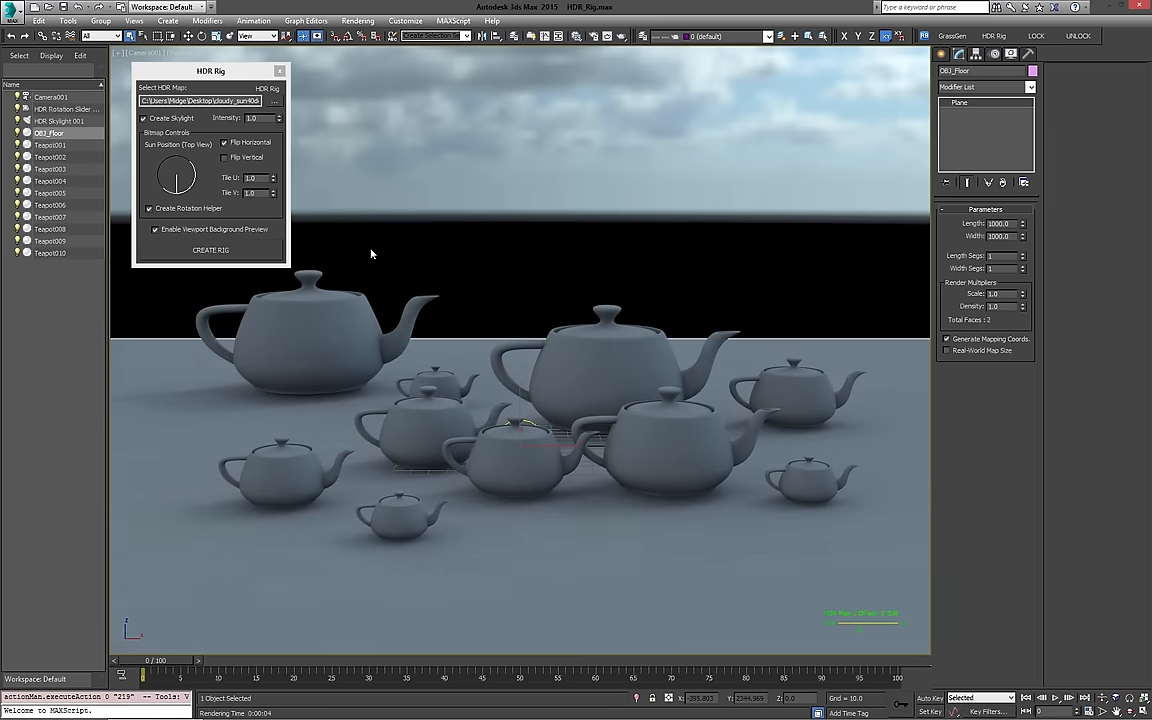
pyautogui.moveTo(500, 336)
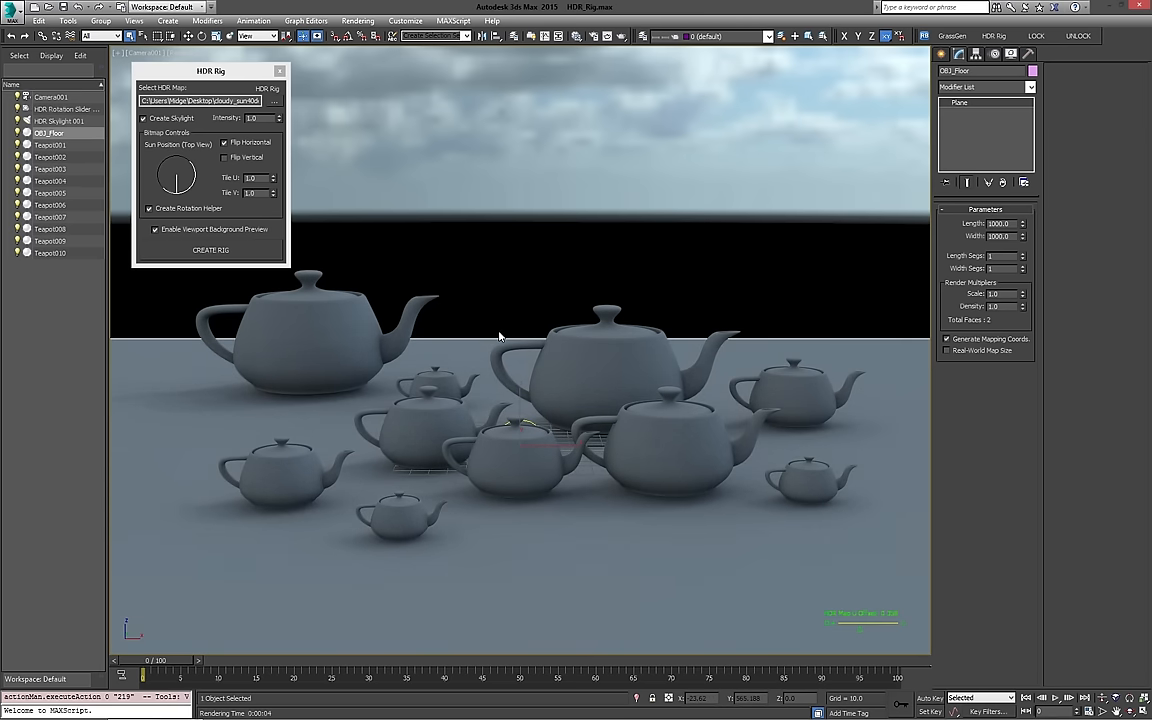
# Step: Reload the teapot scene to start the HDR rig setup over
pyautogui.click(12, 8)
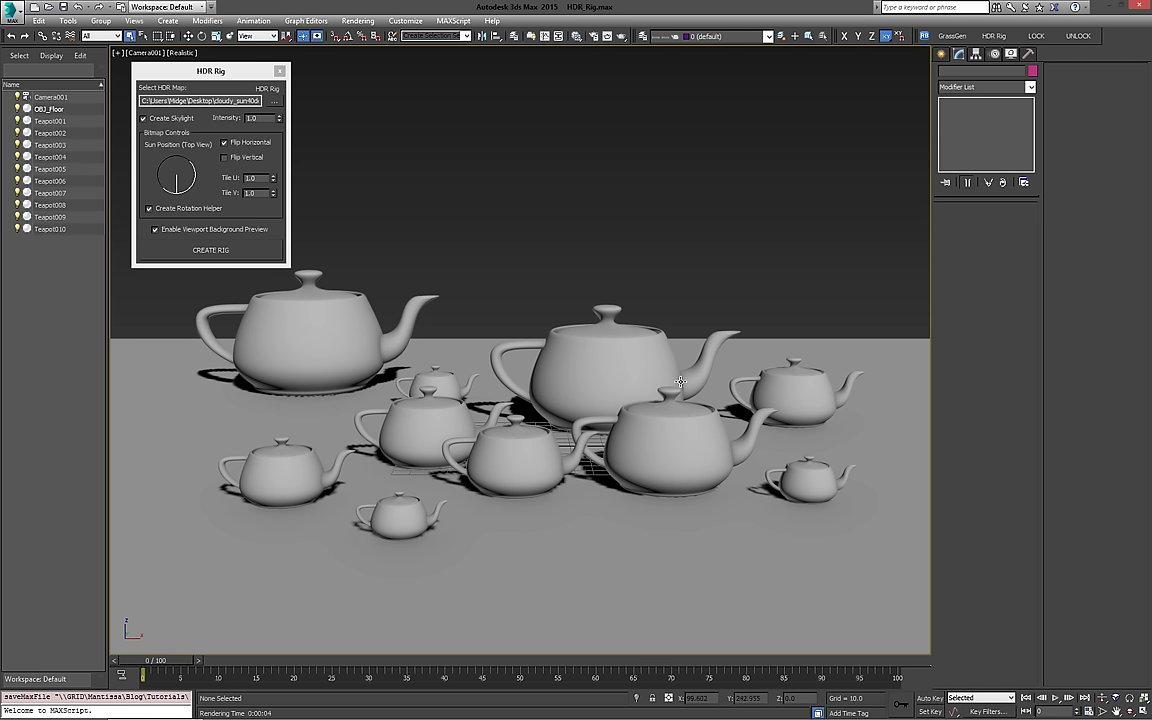
pyautogui.moveTo(220, 206)
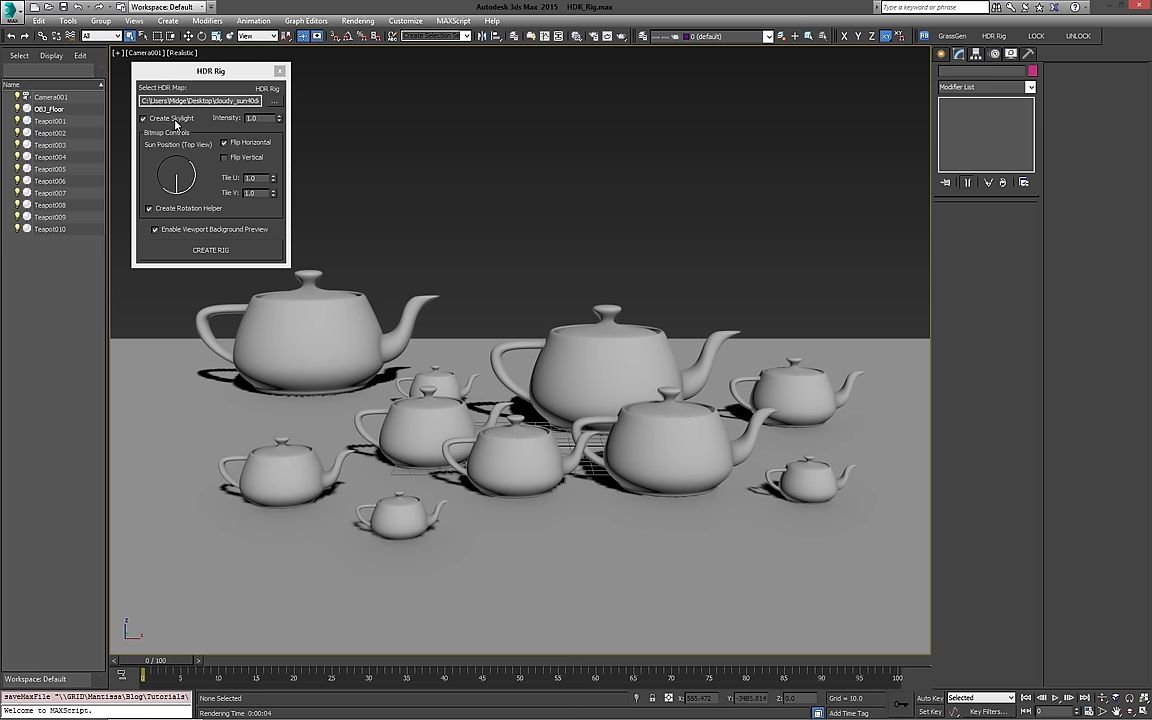
pyautogui.click(144, 118)
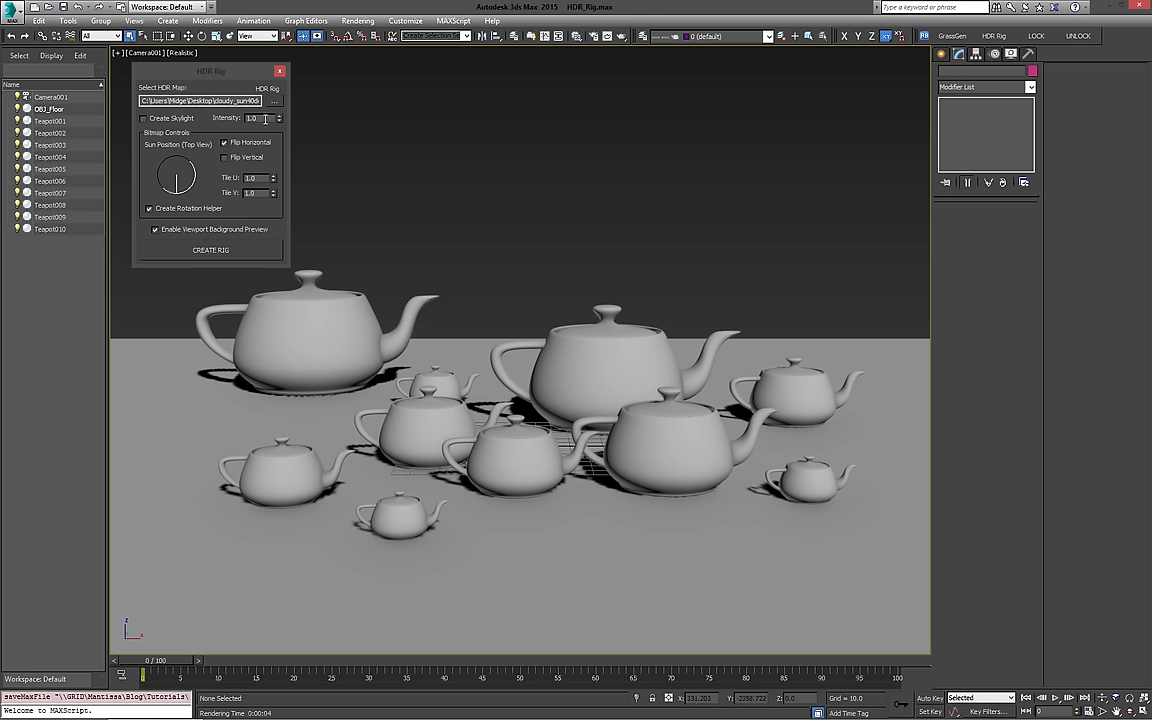
pyautogui.moveTo(204, 120)
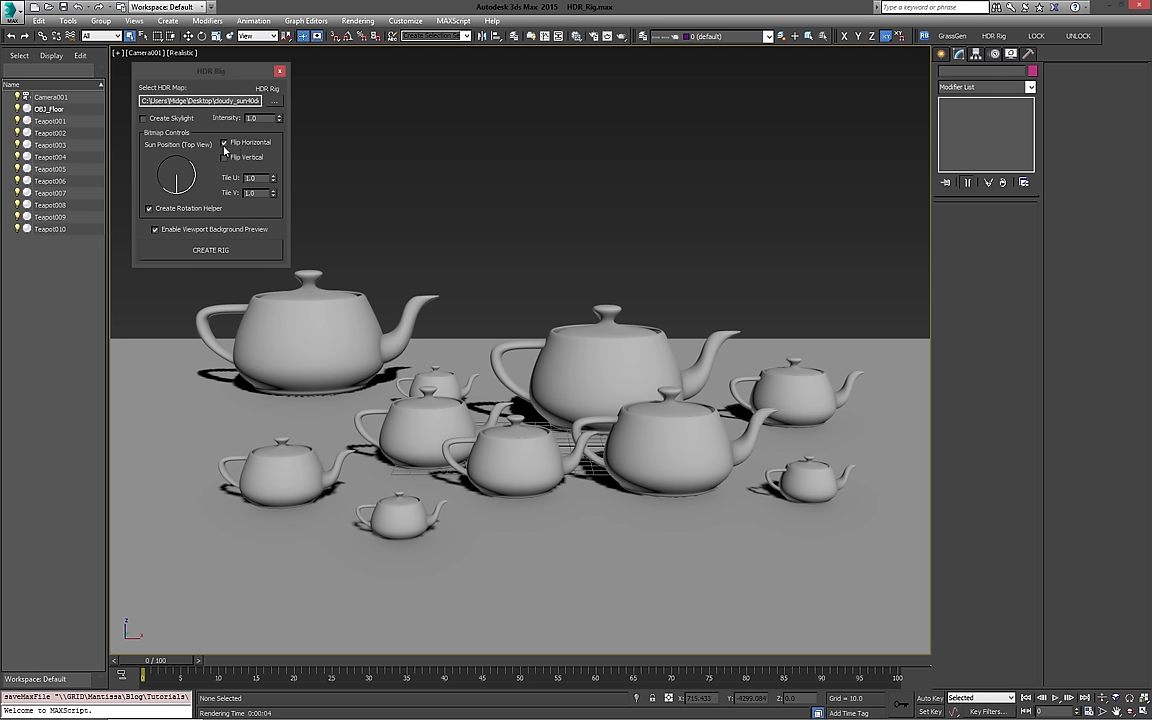
pyautogui.click(224, 142)
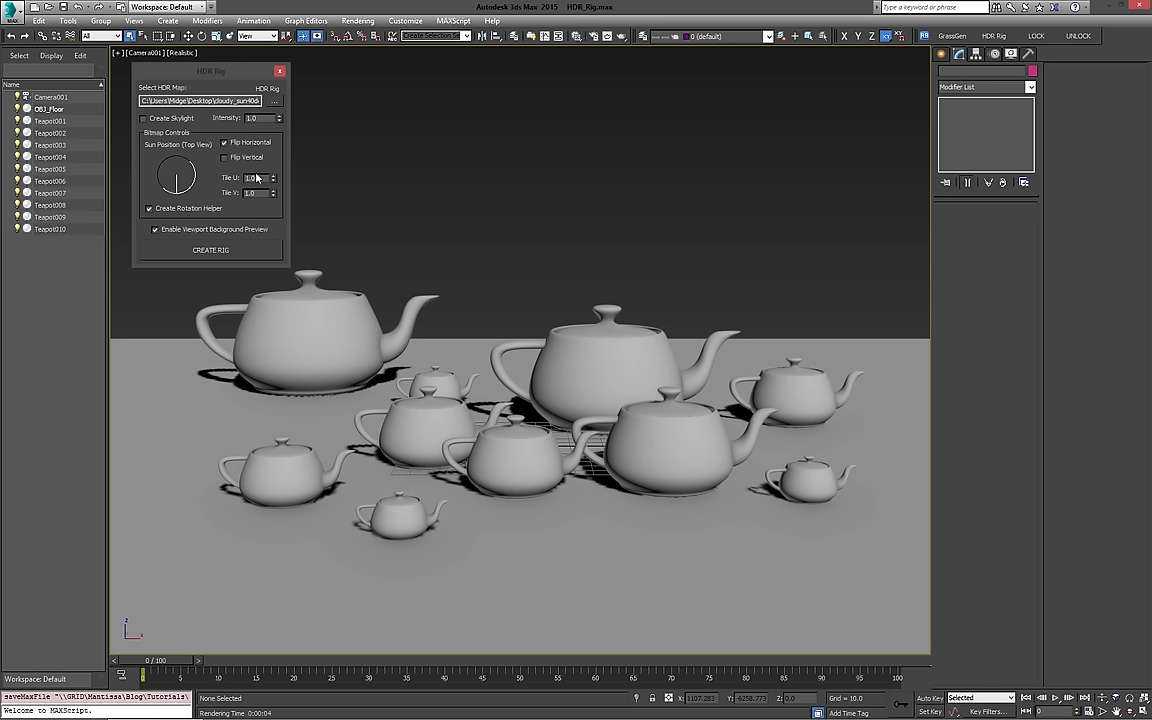
pyautogui.moveTo(220, 188)
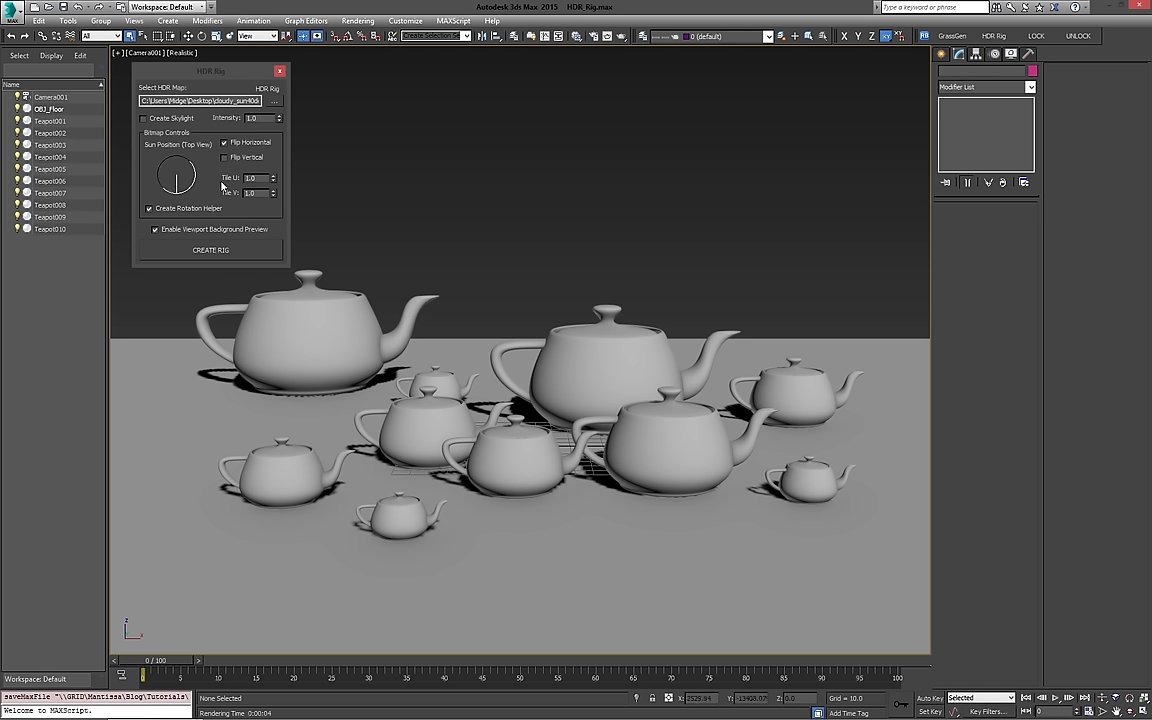
pyautogui.moveTo(284, 190)
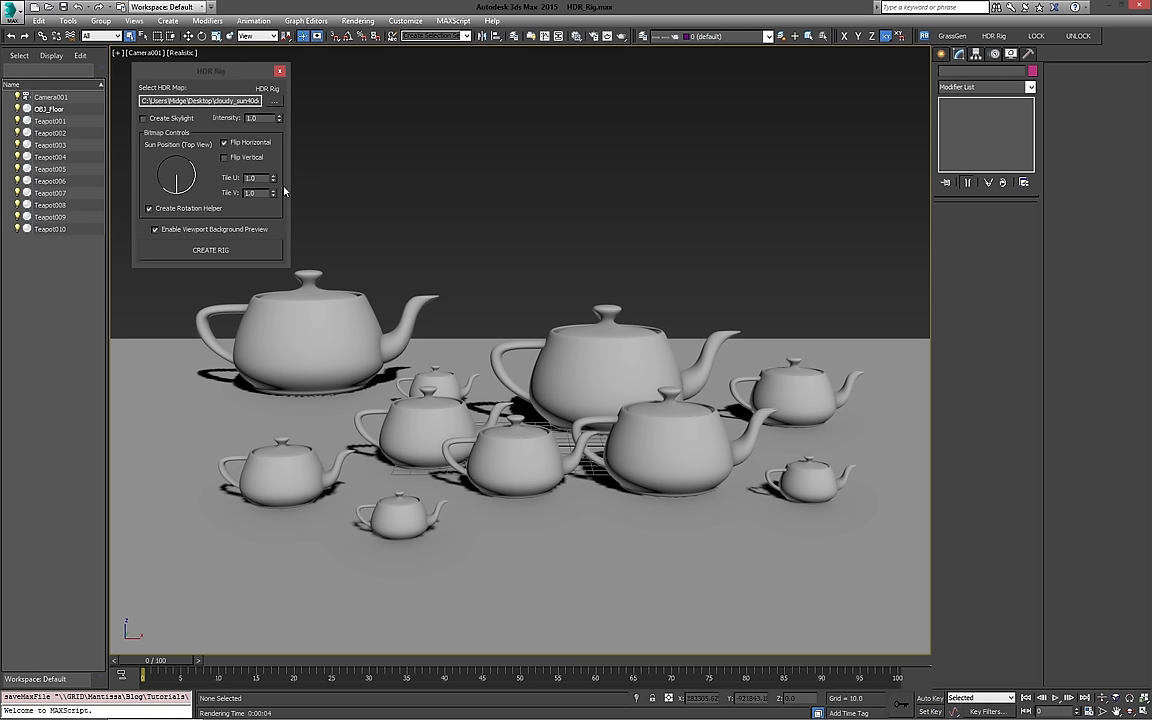
pyautogui.moveTo(196, 152)
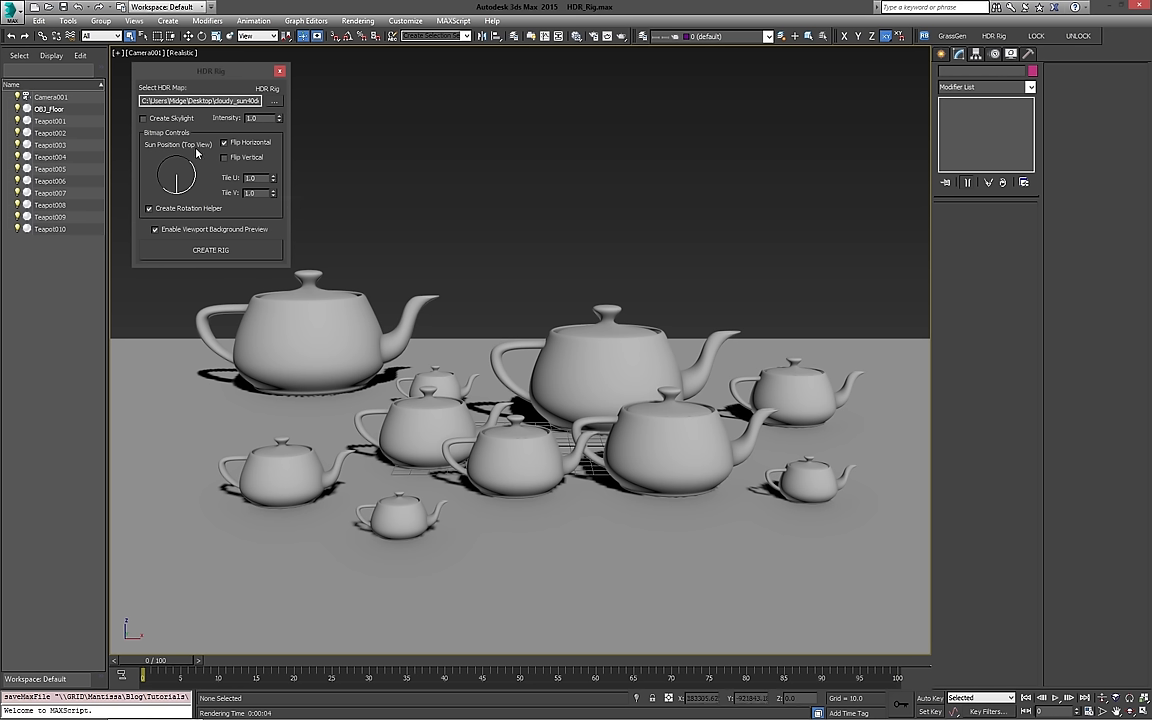
pyautogui.moveTo(302, 186)
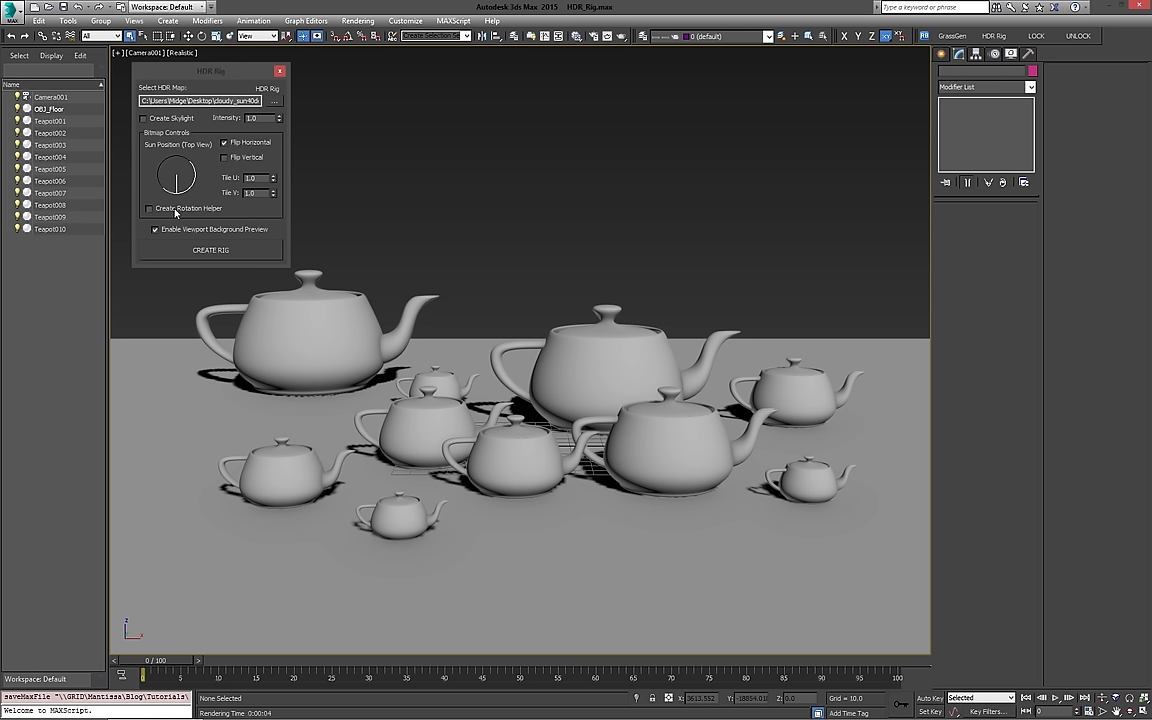
pyautogui.click(148, 208)
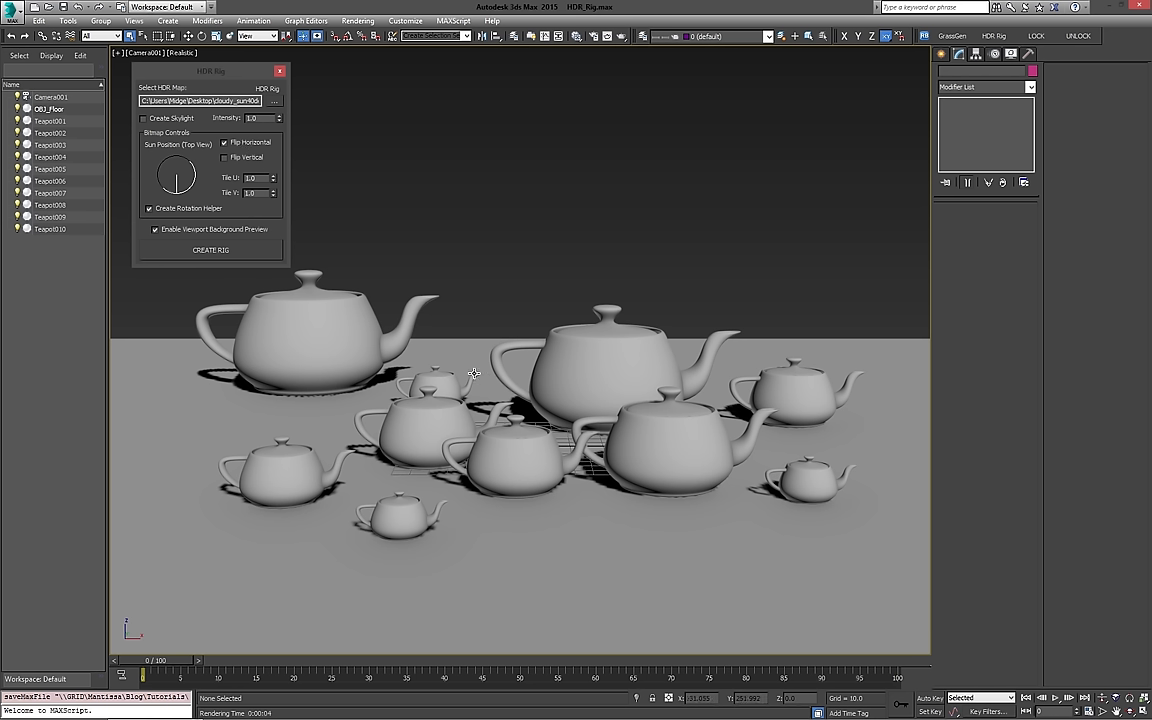
pyautogui.moveTo(784, 582)
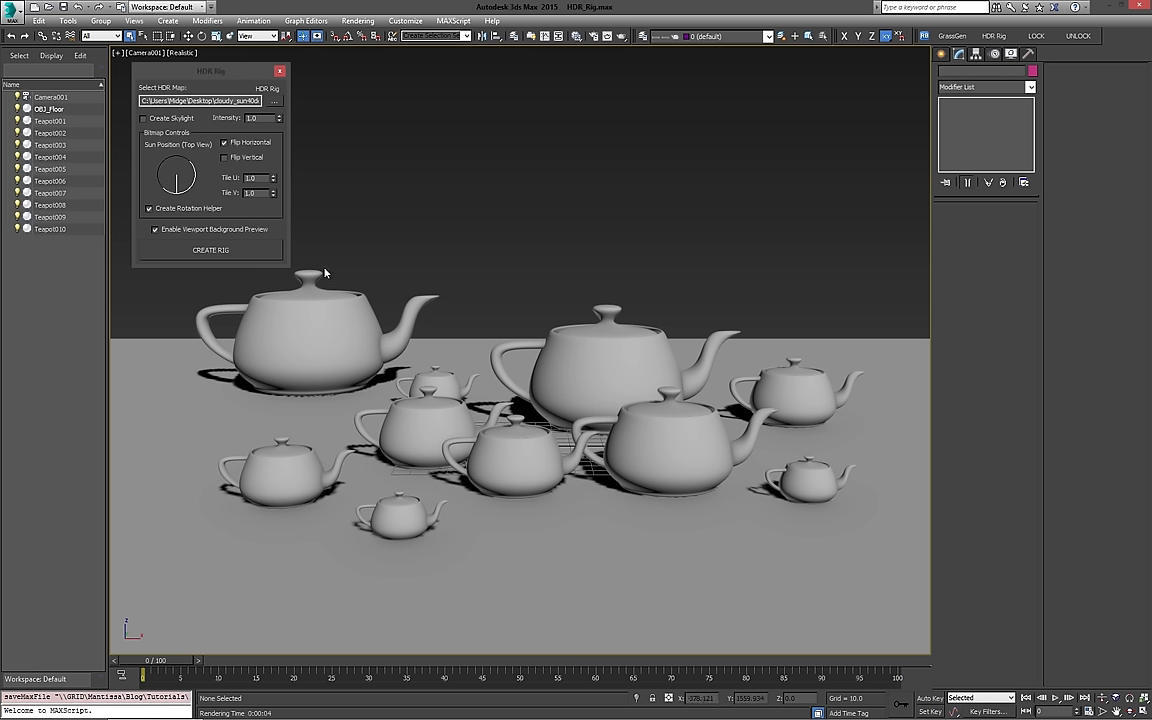
pyautogui.moveTo(136, 232)
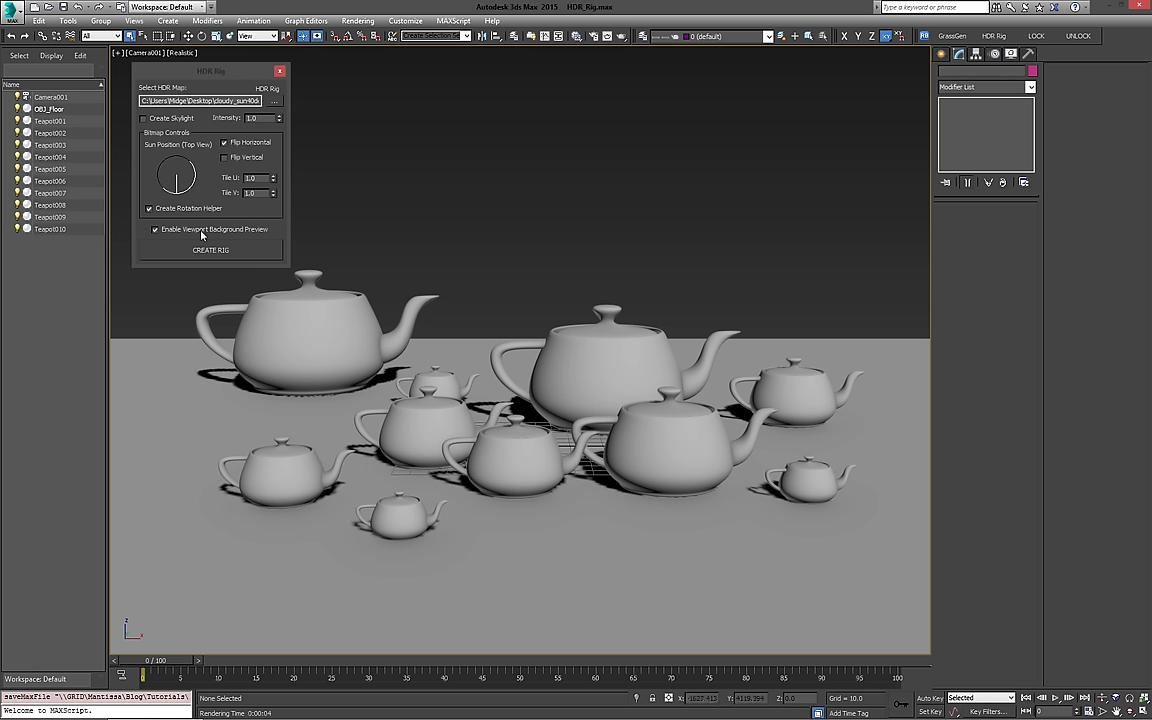
pyautogui.click(144, 118)
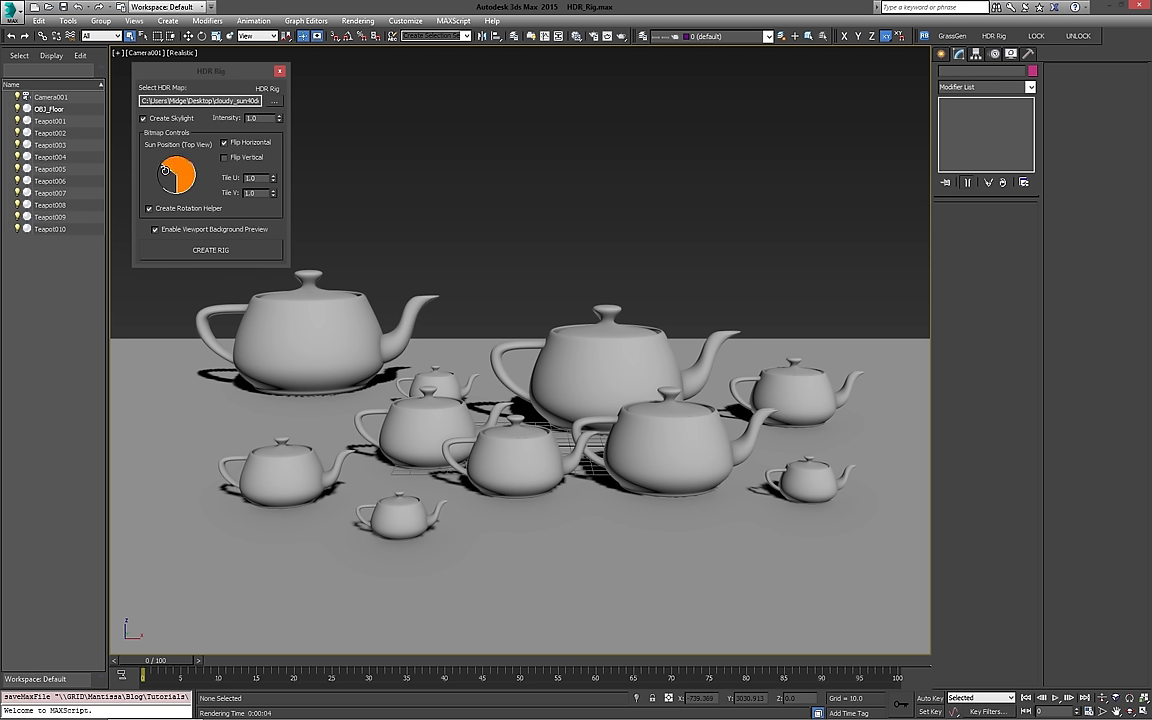
# Step: Drag the Sun Position (Top View) marker to the chosen sun direction
pyautogui.moveTo(164, 170); pyautogui.dragTo(190, 178)
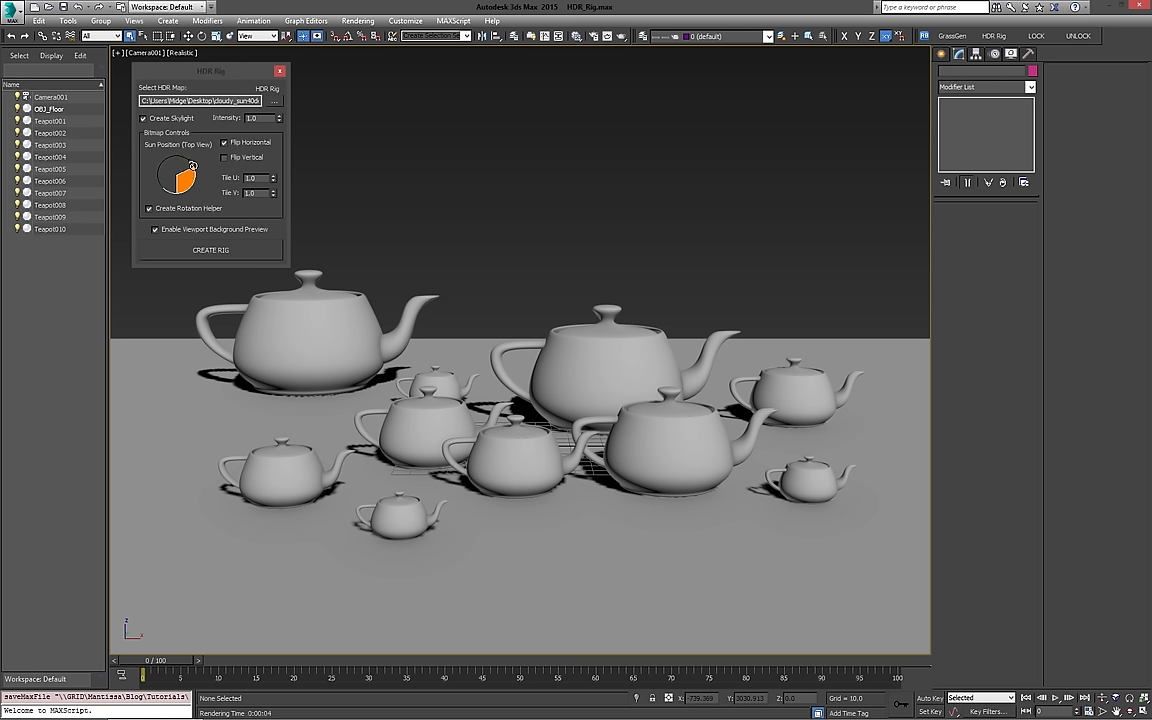
pyautogui.moveTo(192, 168); pyautogui.dragTo(182, 178)
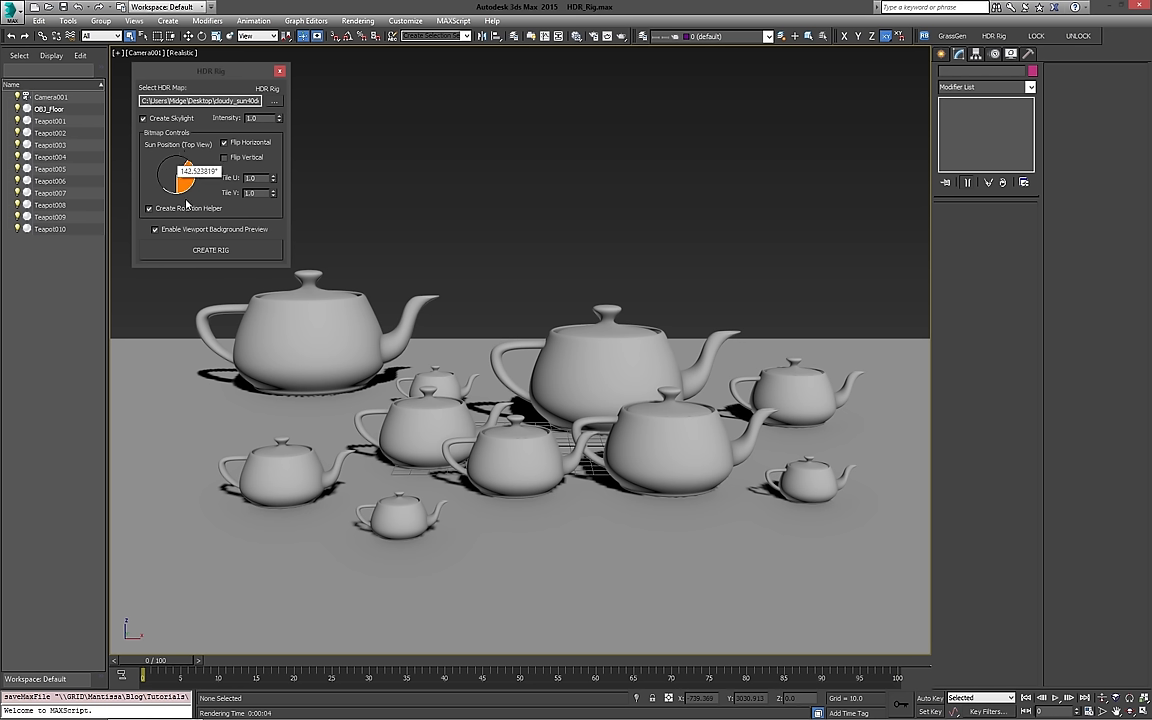
pyautogui.moveTo(184, 188); pyautogui.dragTo(180, 168)
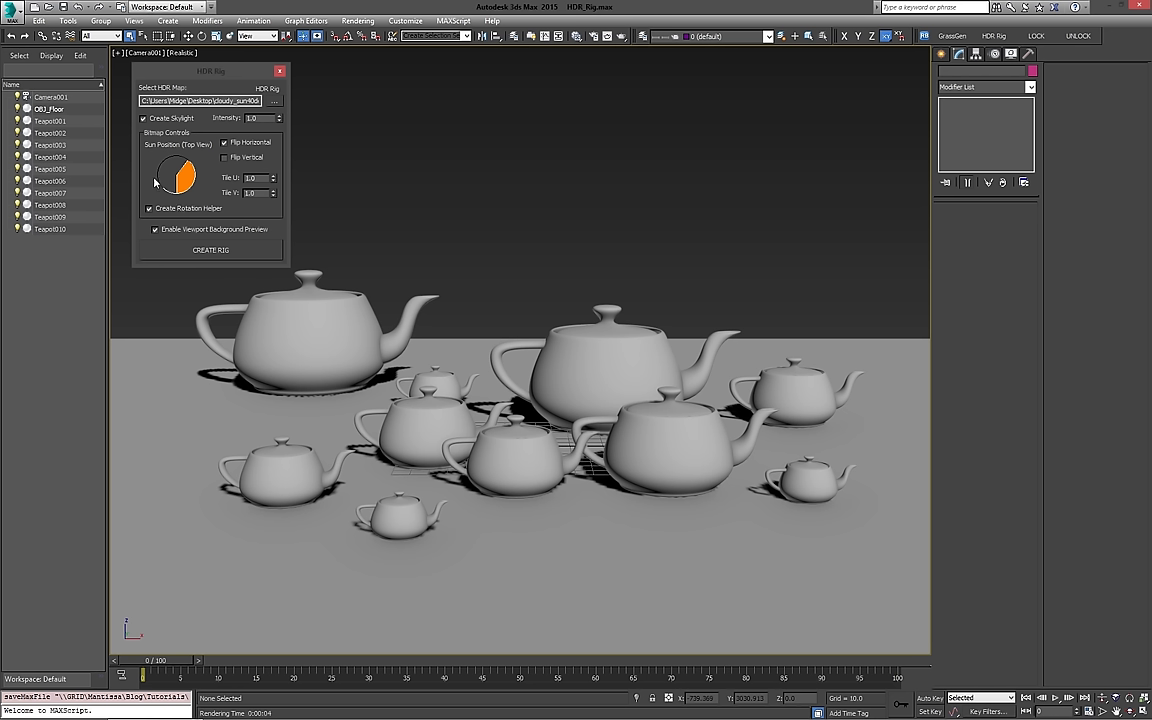
pyautogui.moveTo(176, 176); pyautogui.dragTo(190, 180)
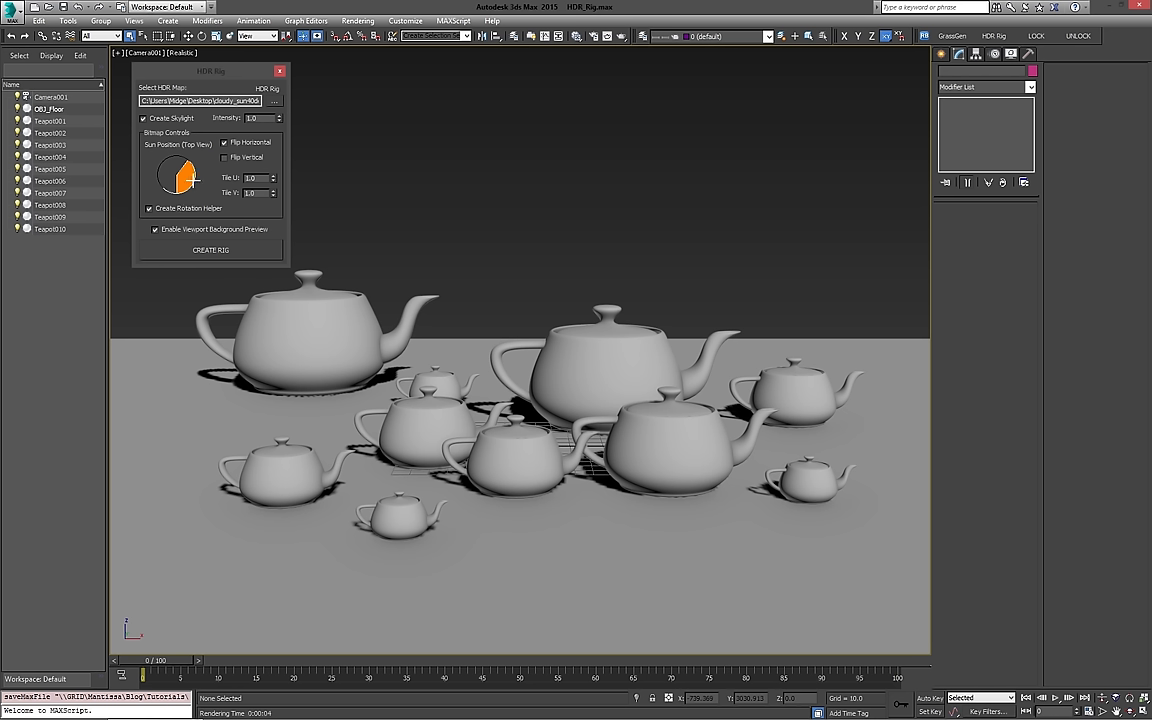
pyautogui.moveTo(184, 180); pyautogui.dragTo(188, 172)
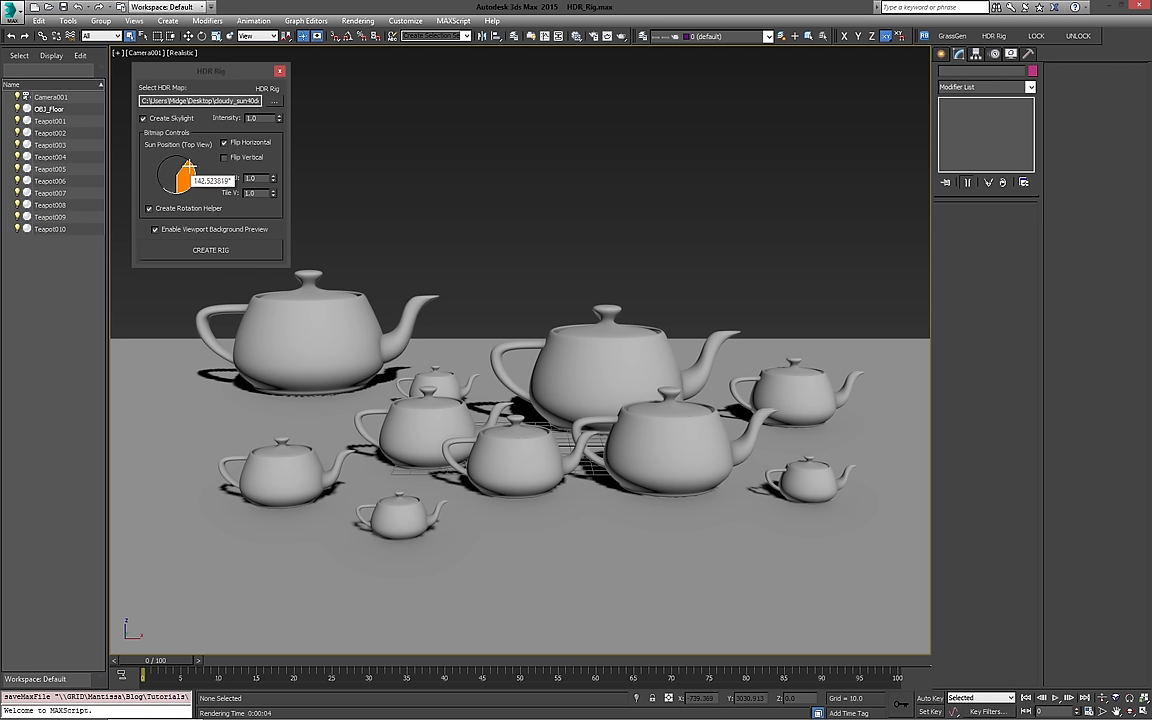
pyautogui.moveTo(188, 176); pyautogui.dragTo(184, 180)
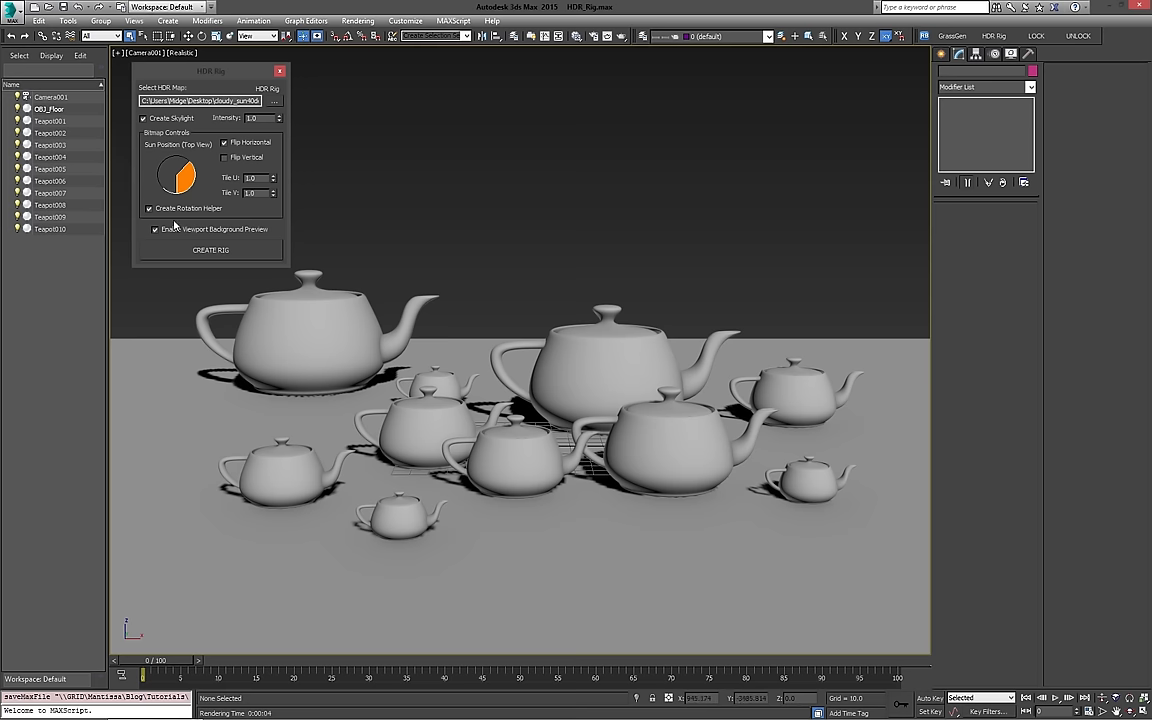
pyautogui.click(210, 248)
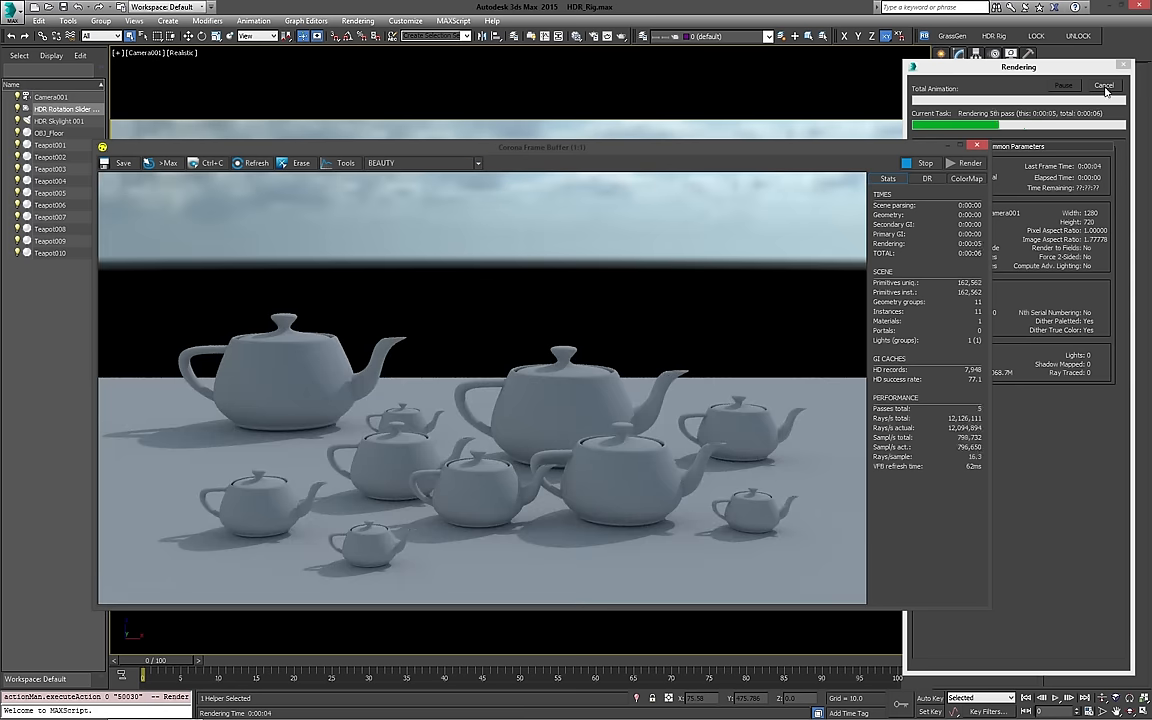
# Step: Select the HDR Skylight, raise its Multiplier, re-render the teapots and reopen HDR Rig
pyautogui.click(1104, 84)
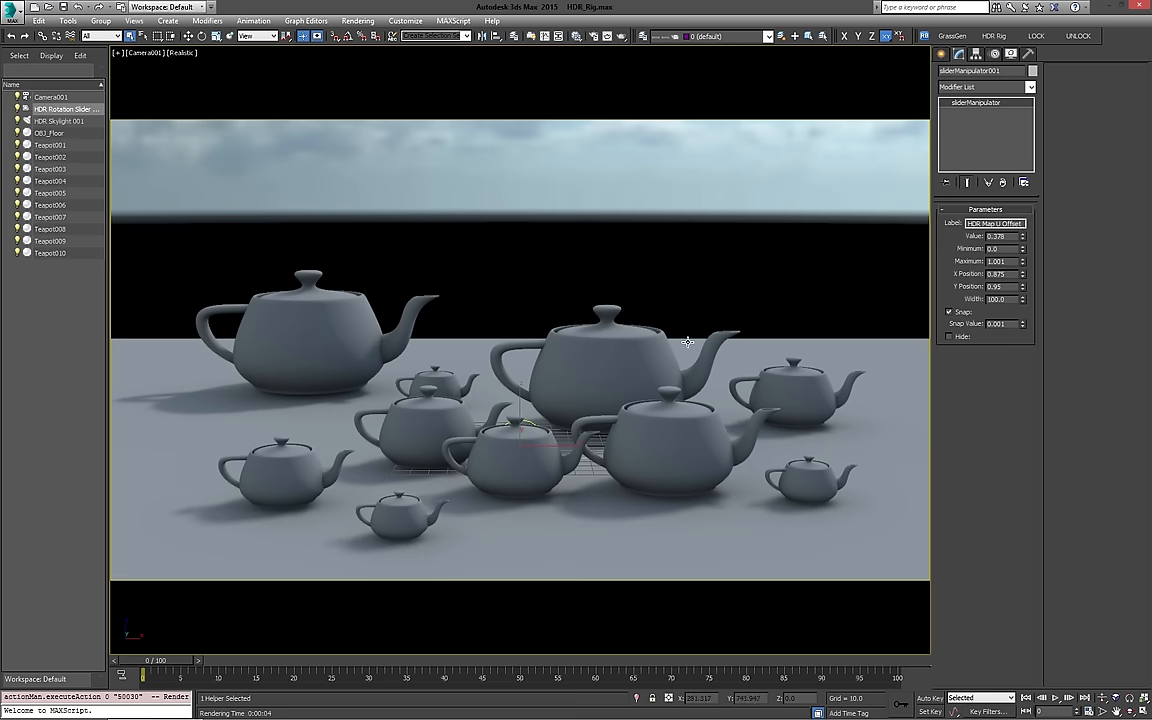
pyautogui.moveTo(516, 336)
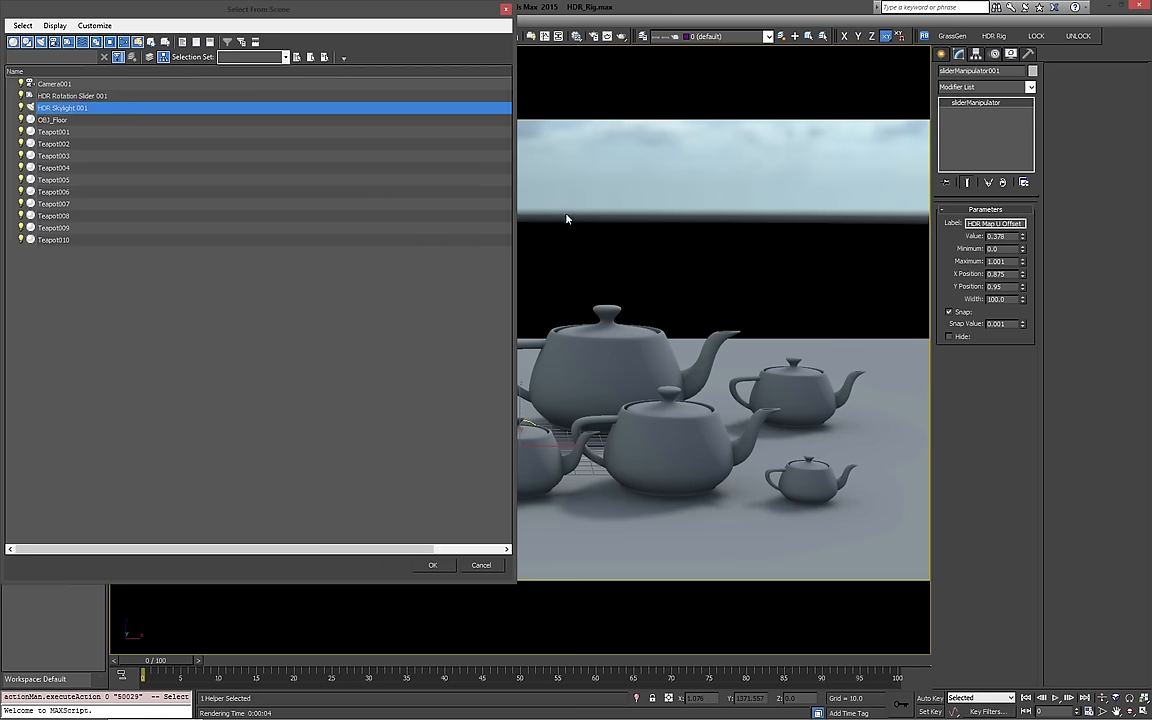
pyautogui.click(432, 564)
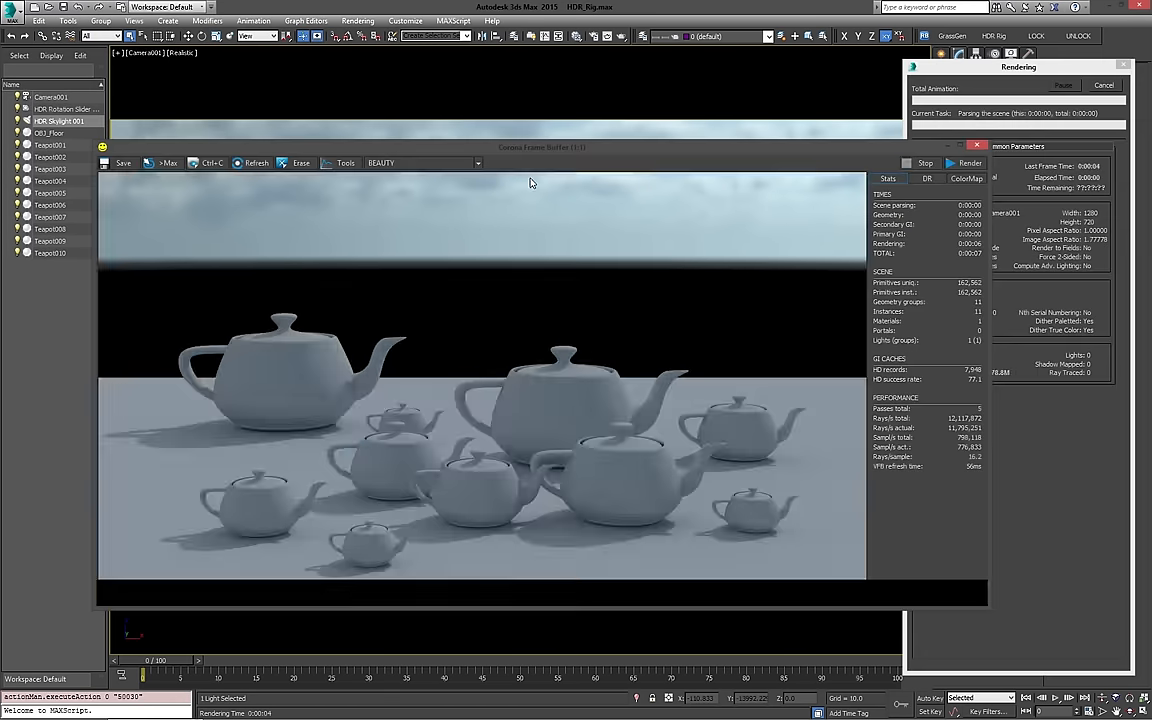
pyautogui.click(964, 164)
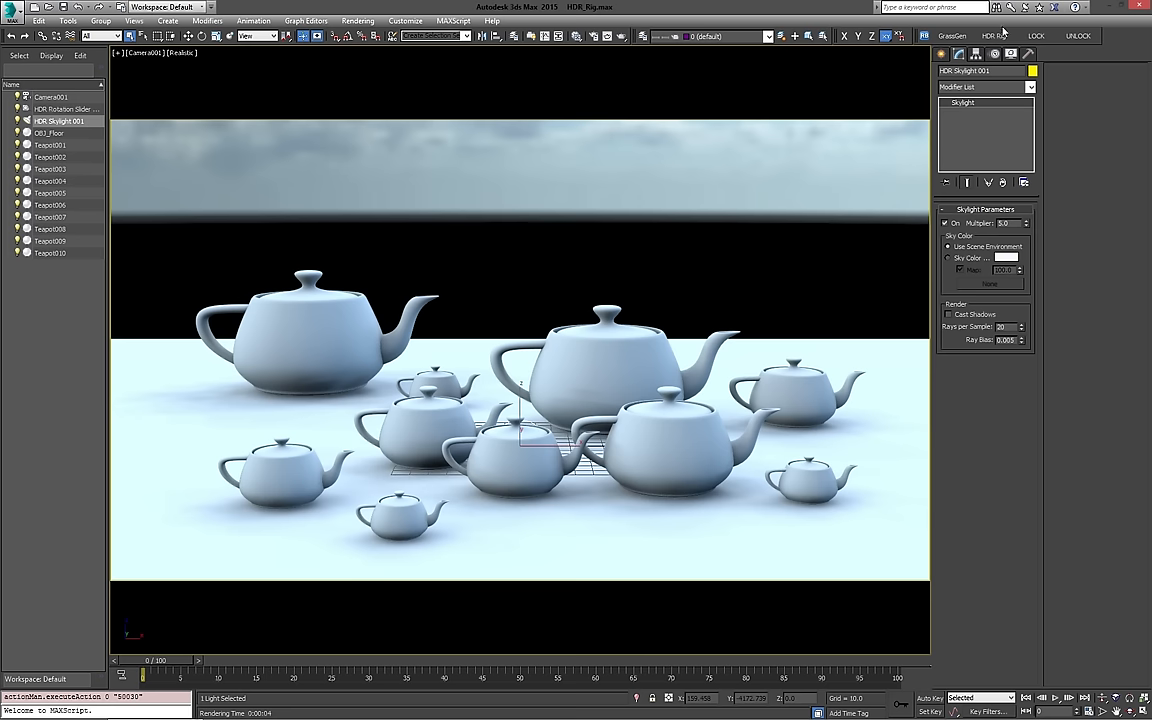
pyautogui.click(992, 36)
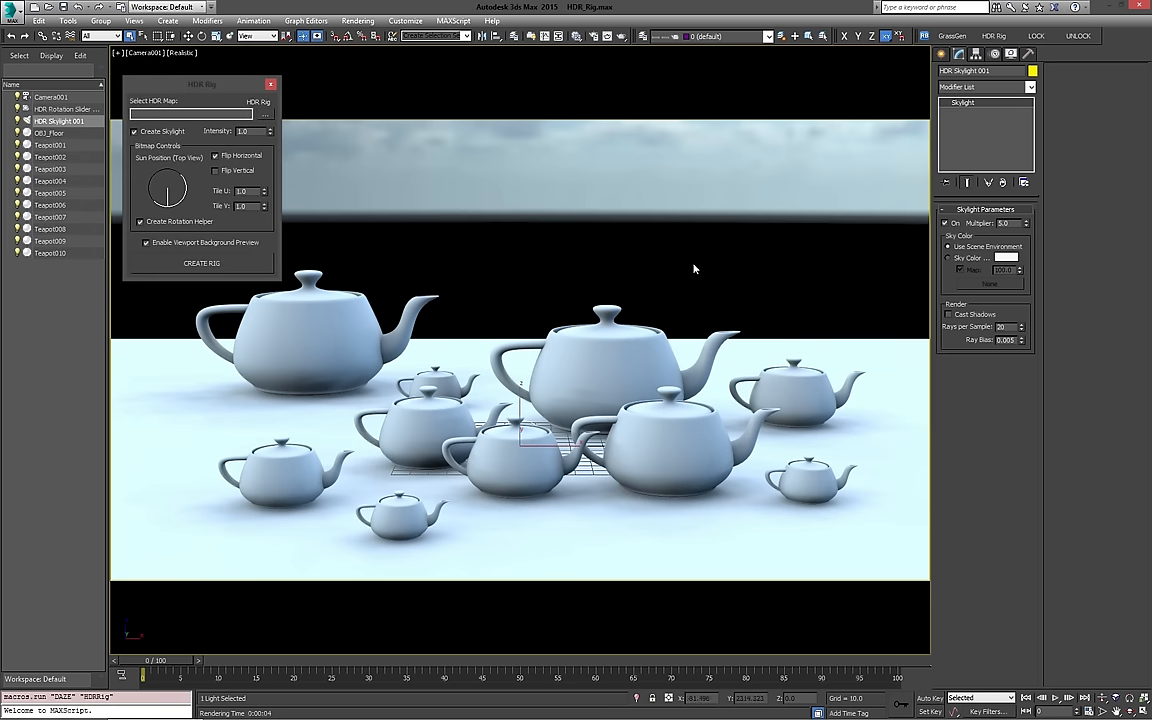